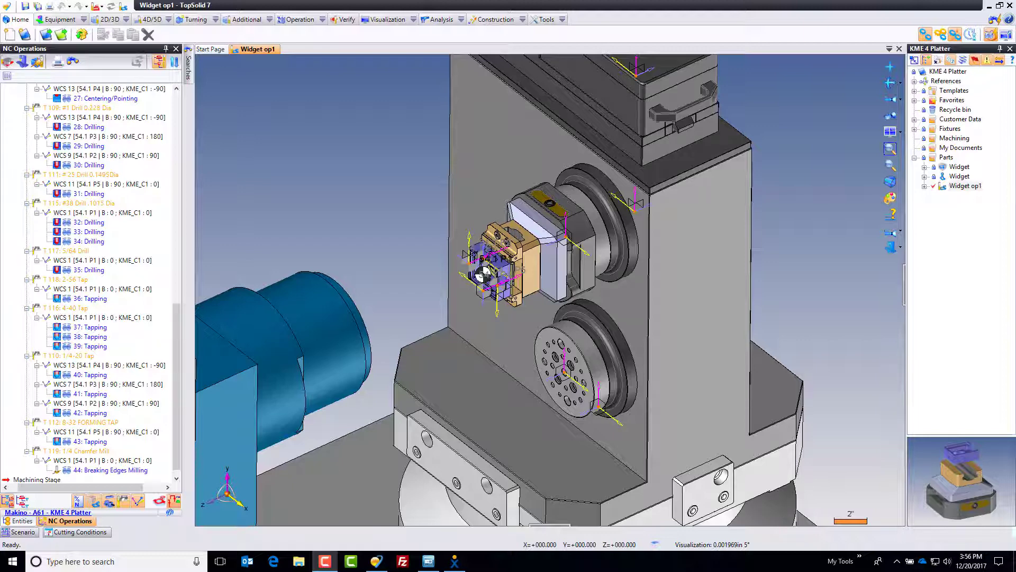
mouse_move(843, 336)
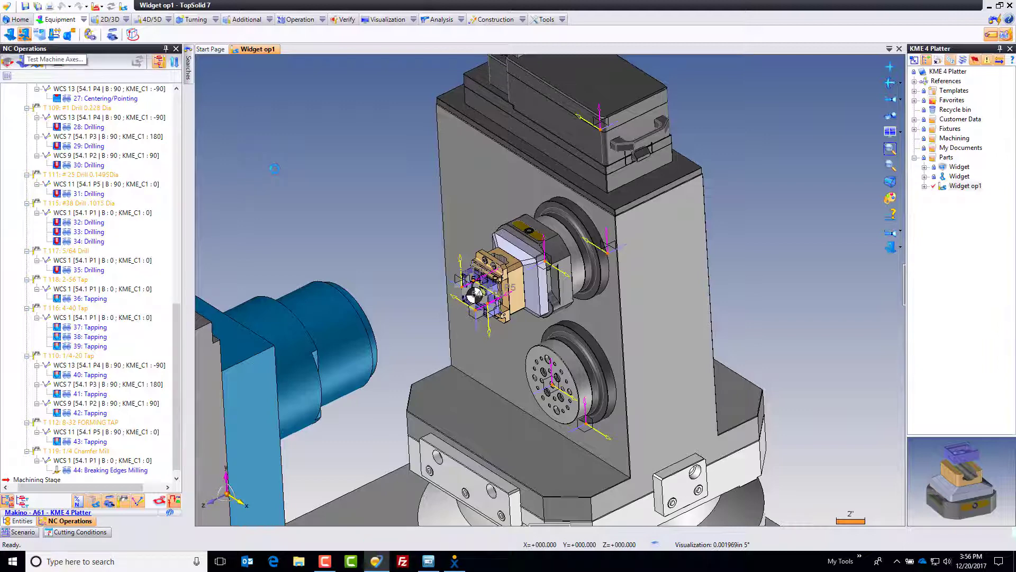
- Test the machine axes by moving the KME_C1 rotary axis and the X axis
click(54, 59)
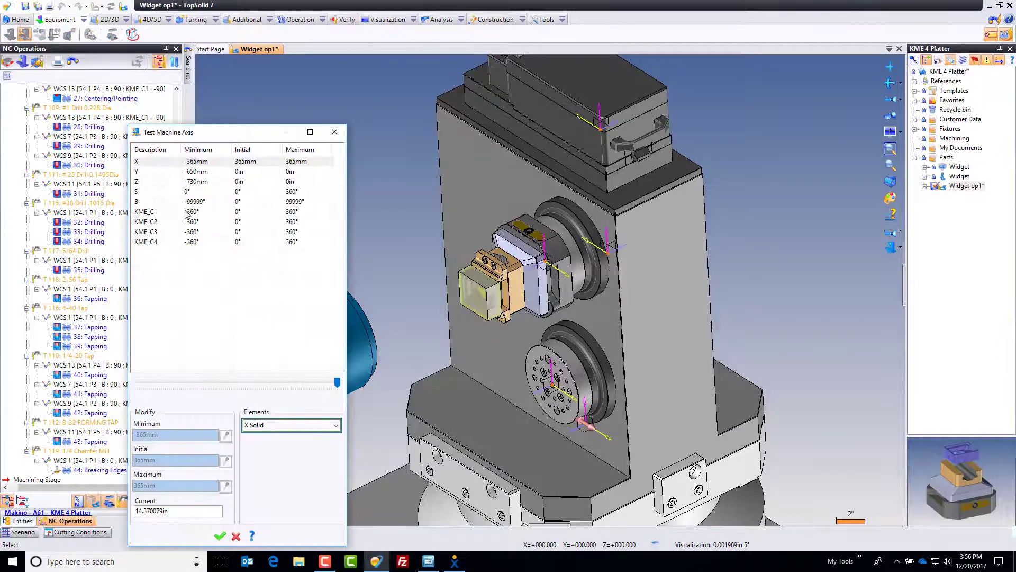
click(146, 212)
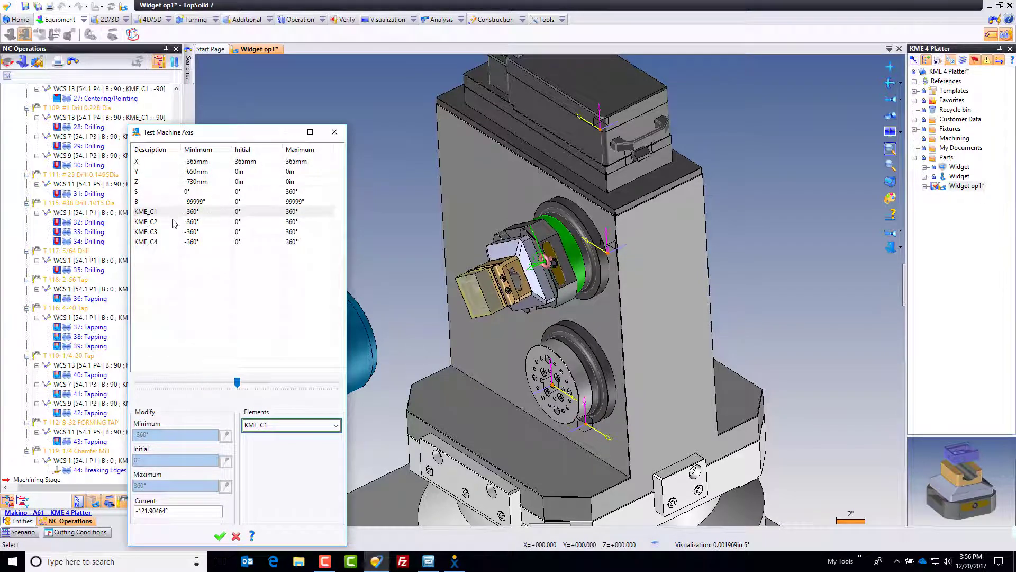
click(146, 222)
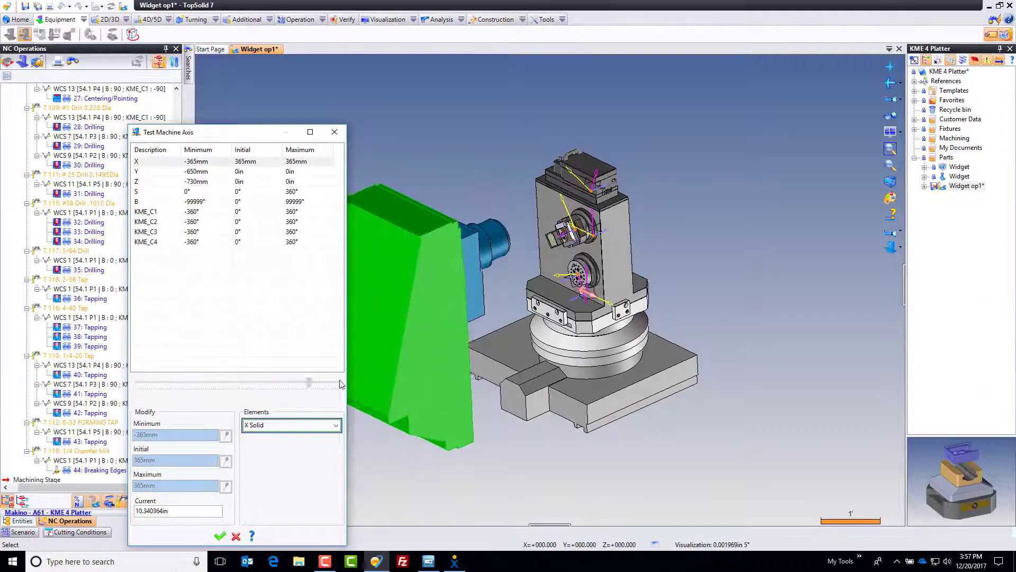
click(220, 535)
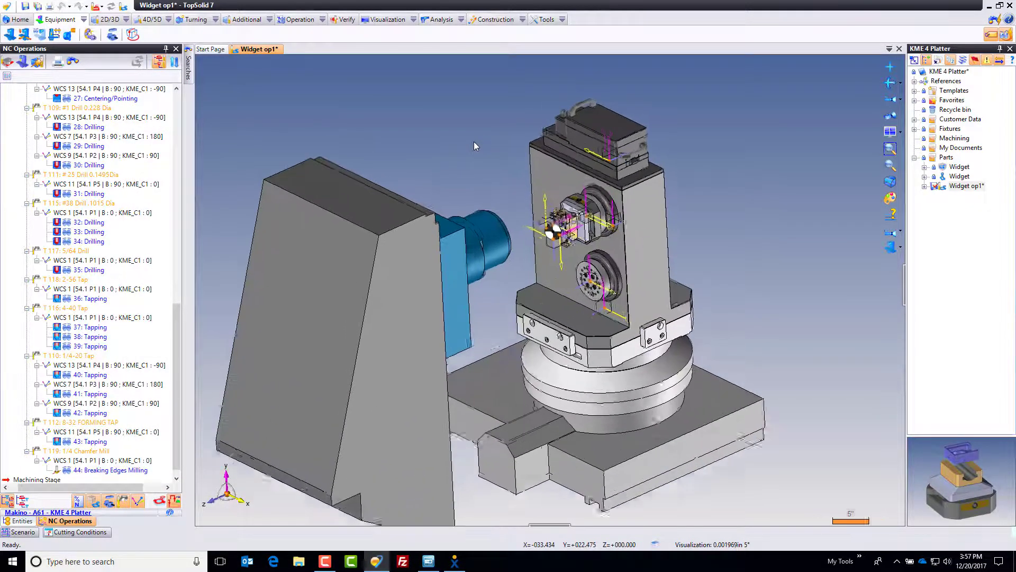
- Zoom in on the vise and reveal the Widget file under the project's Customer Data folder
scroll(up, 3)
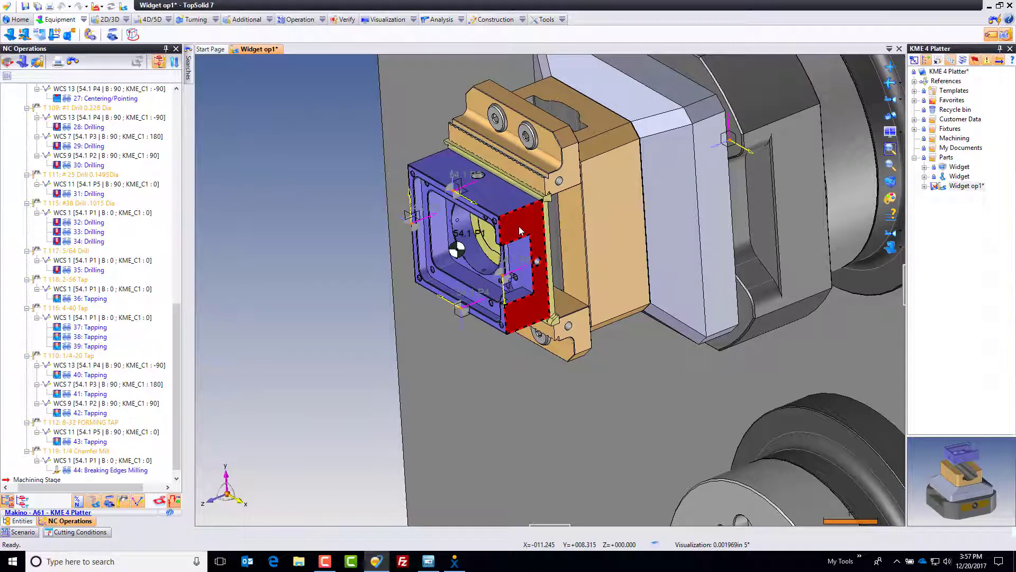
click(457, 250)
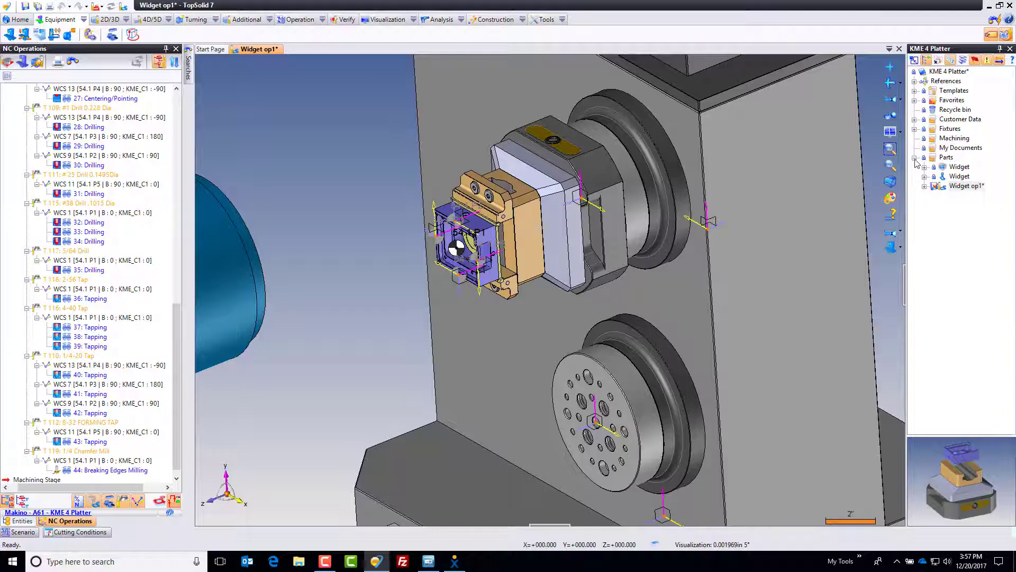
click(932, 157)
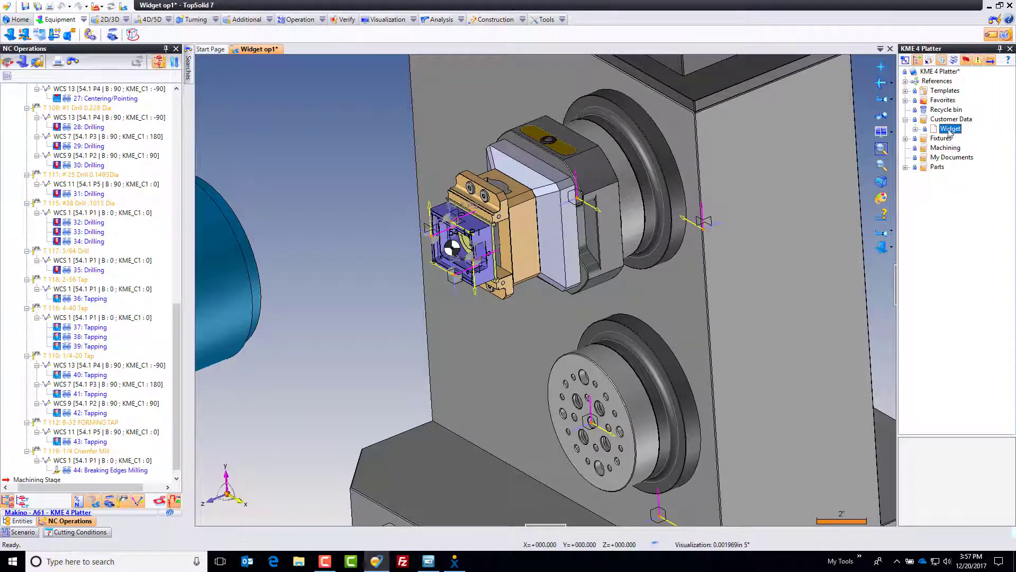
- Import the Widget STEP file with default Spatial Import settings and open the new Widget part
right_click(951, 129)
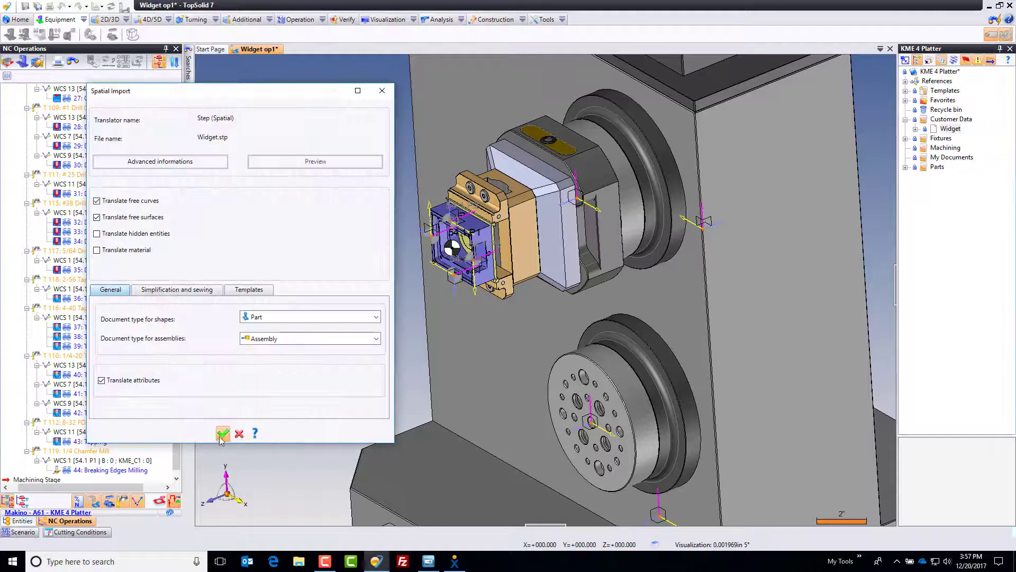
click(224, 433)
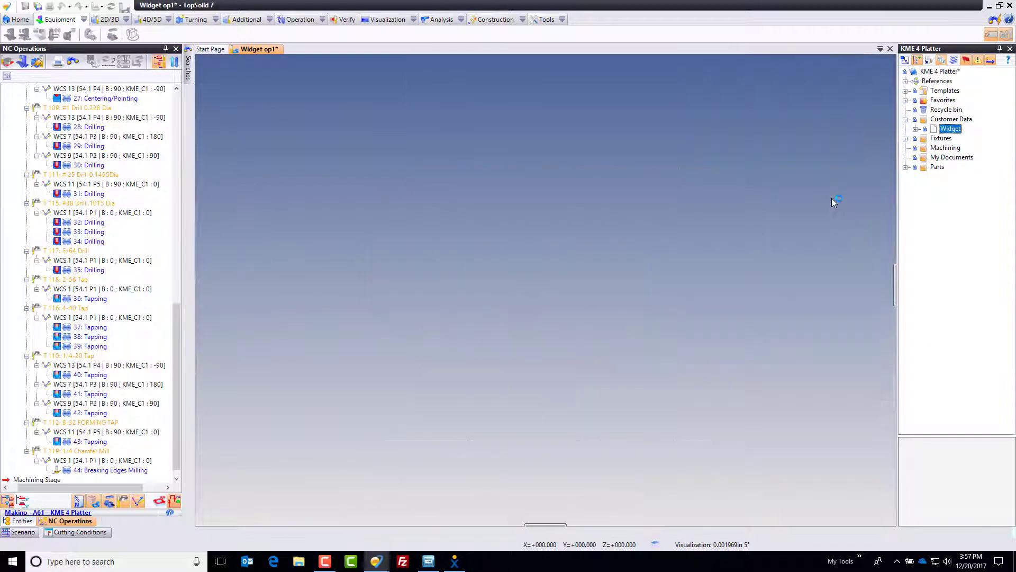
double_click(951, 128)
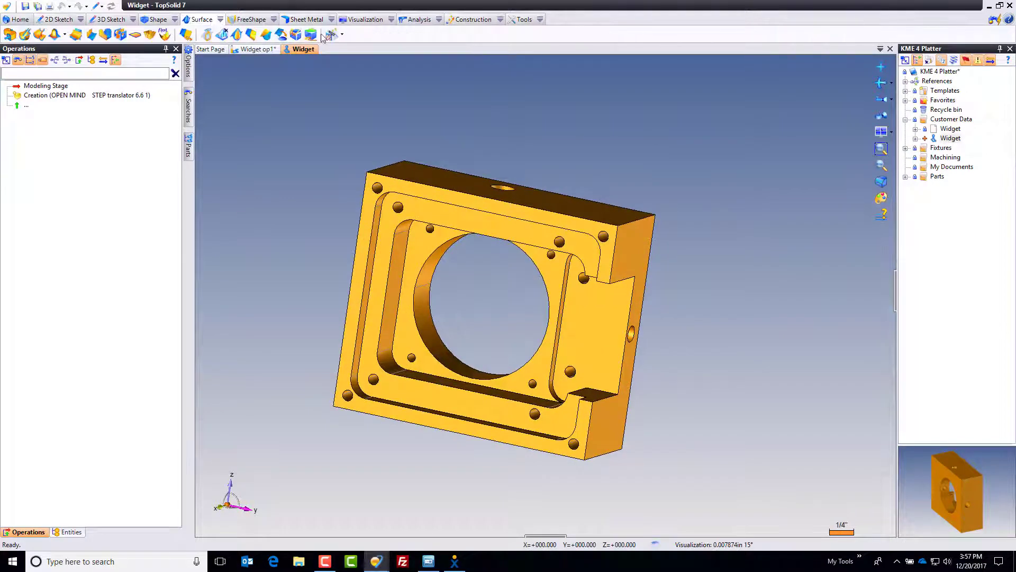
- Run shape check, Simplify and face check on the Widget from the Surface healing commands
click(330, 35)
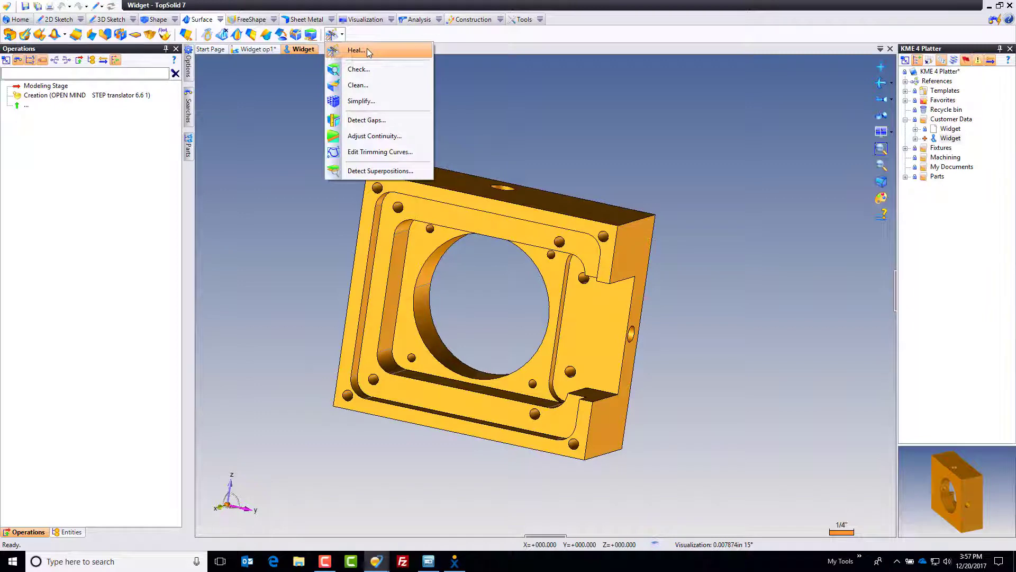
click(359, 69)
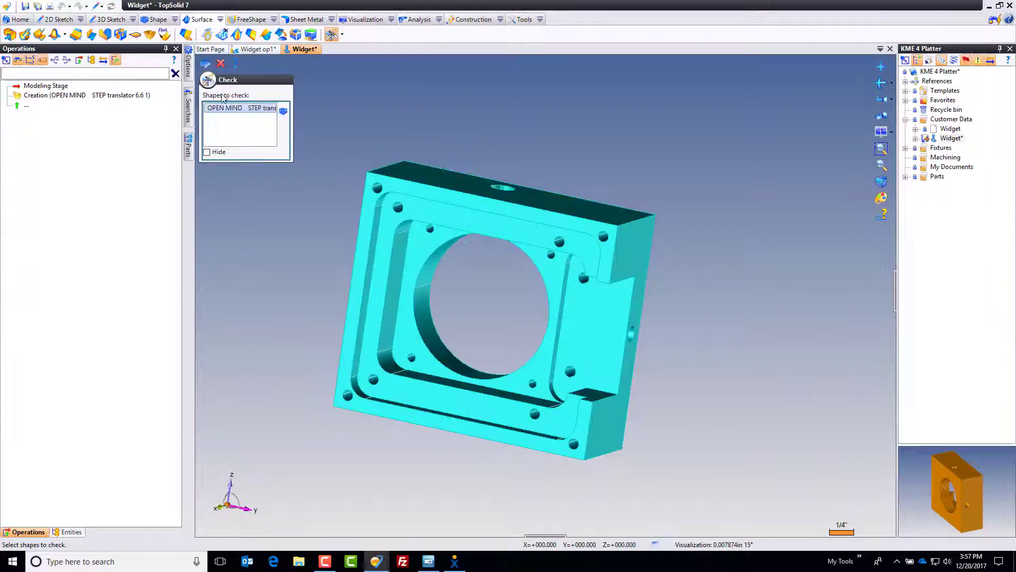
click(207, 62)
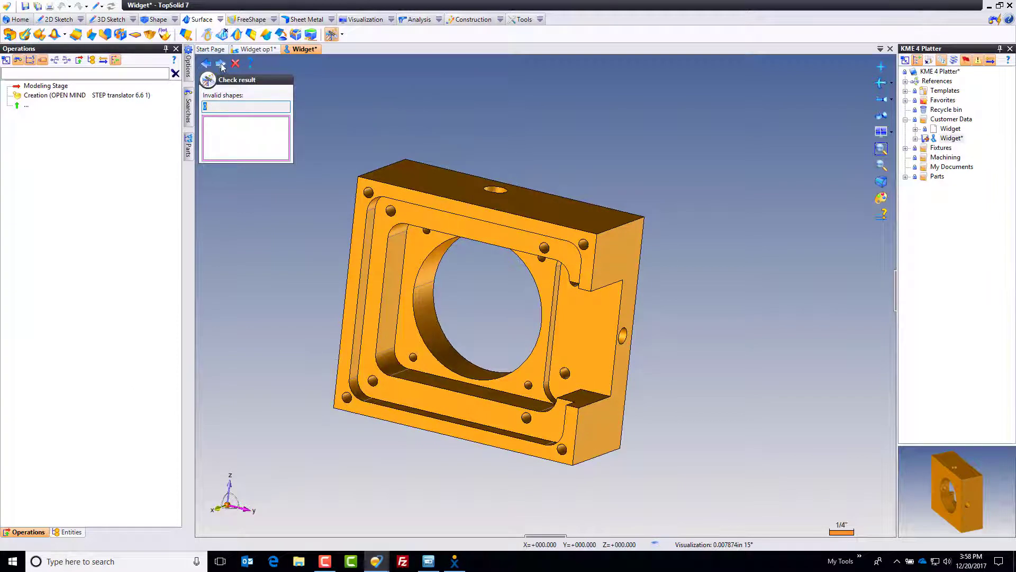
click(220, 63)
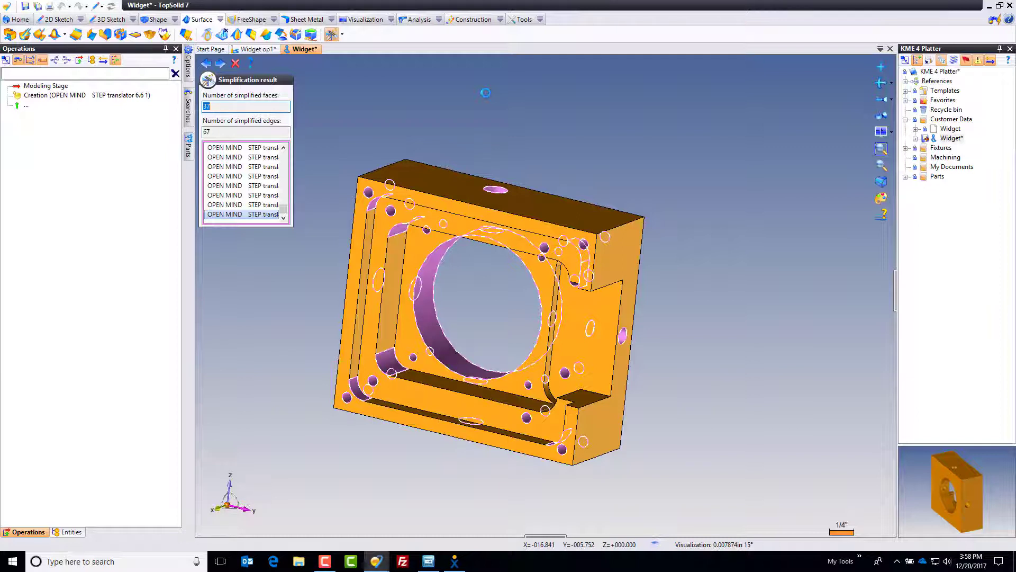
mouse_move(485, 98)
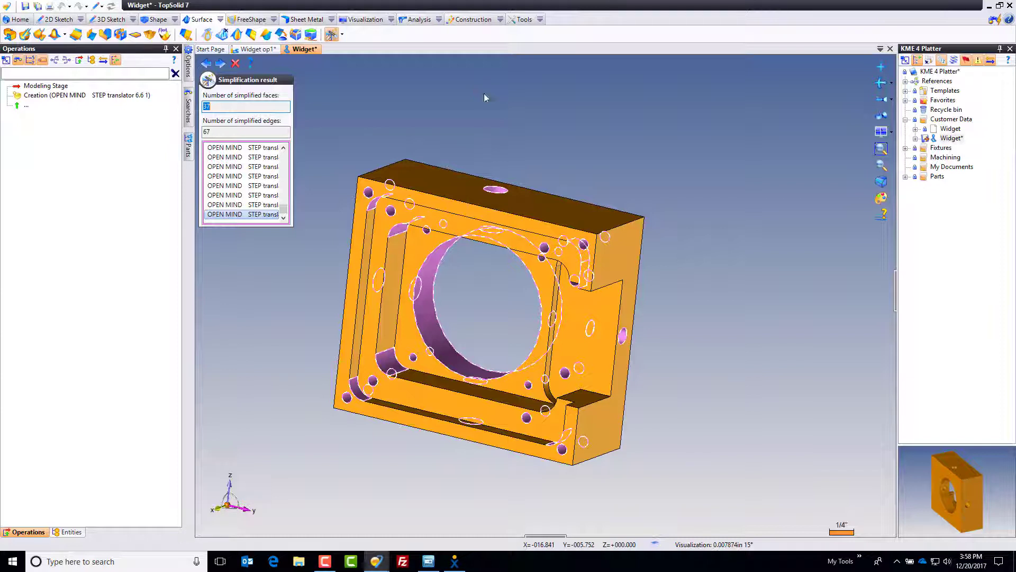
click(221, 62)
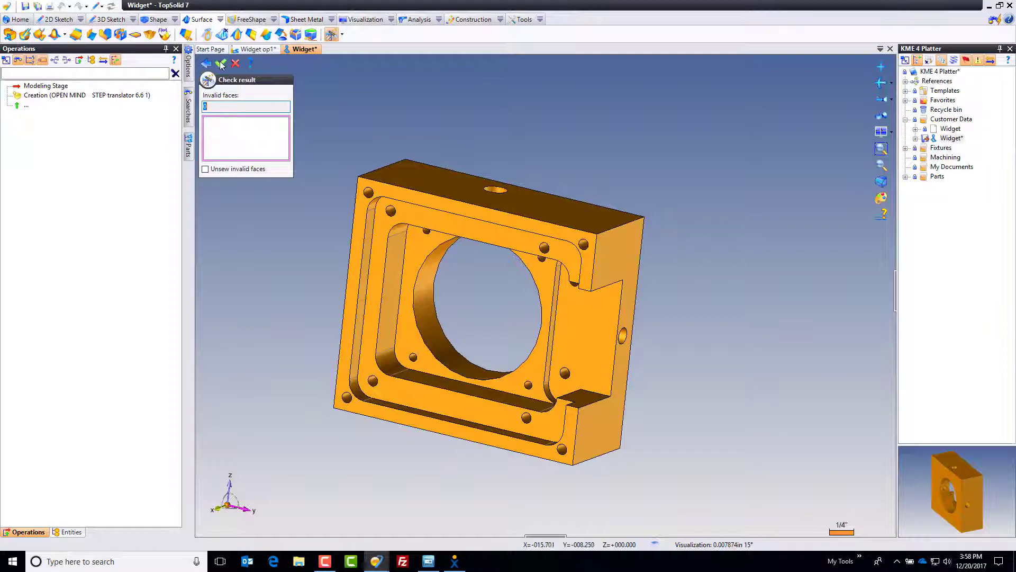
click(222, 62)
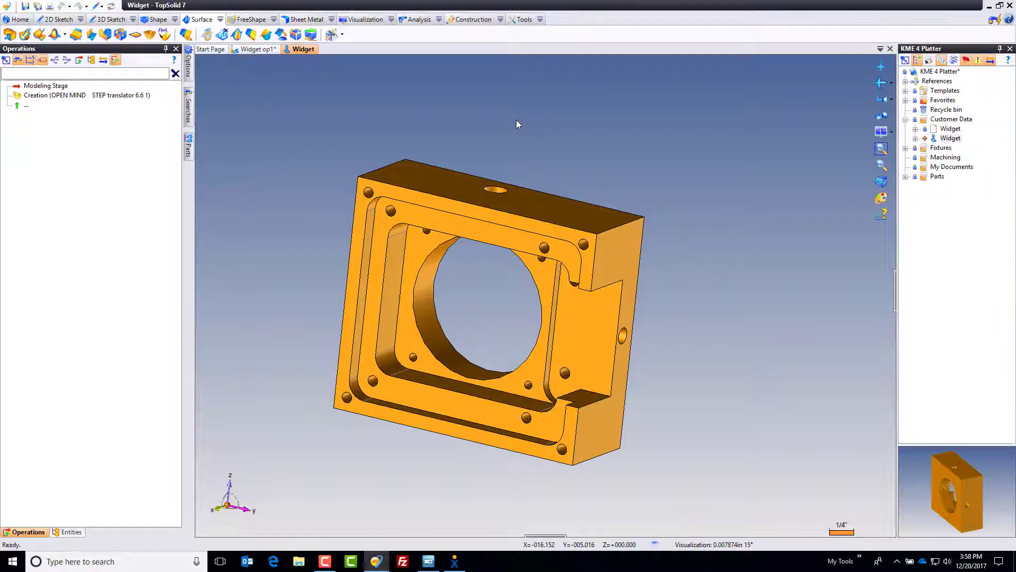
- Start a machined part setup for the Widget and accept its template
right_click(950, 138)
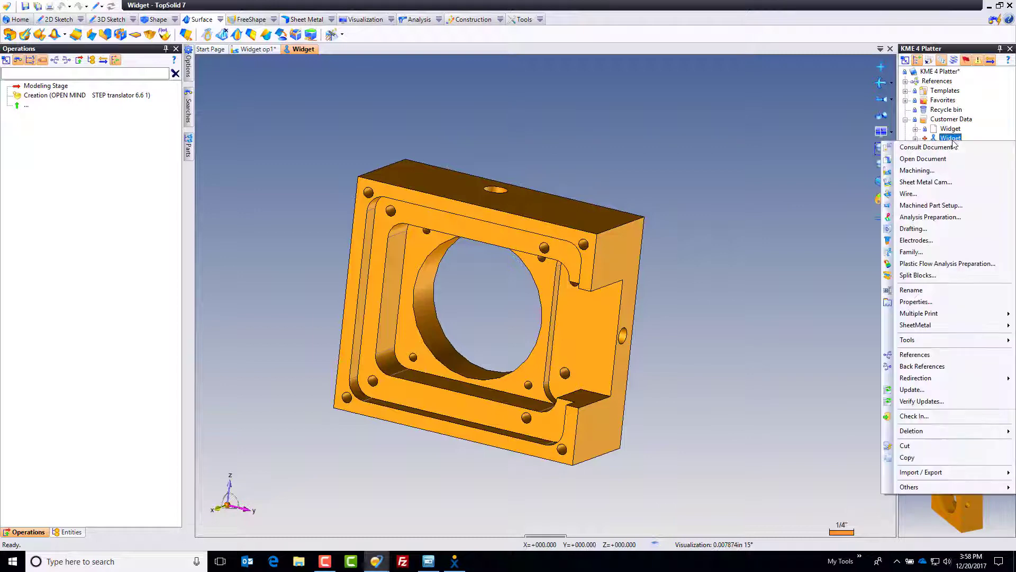
mouse_move(931, 204)
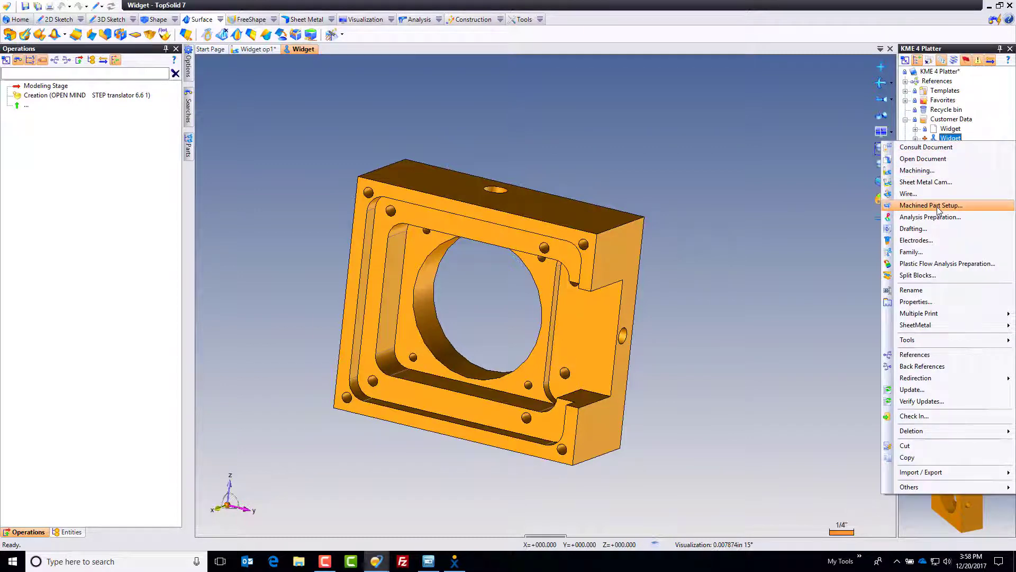
click(931, 204)
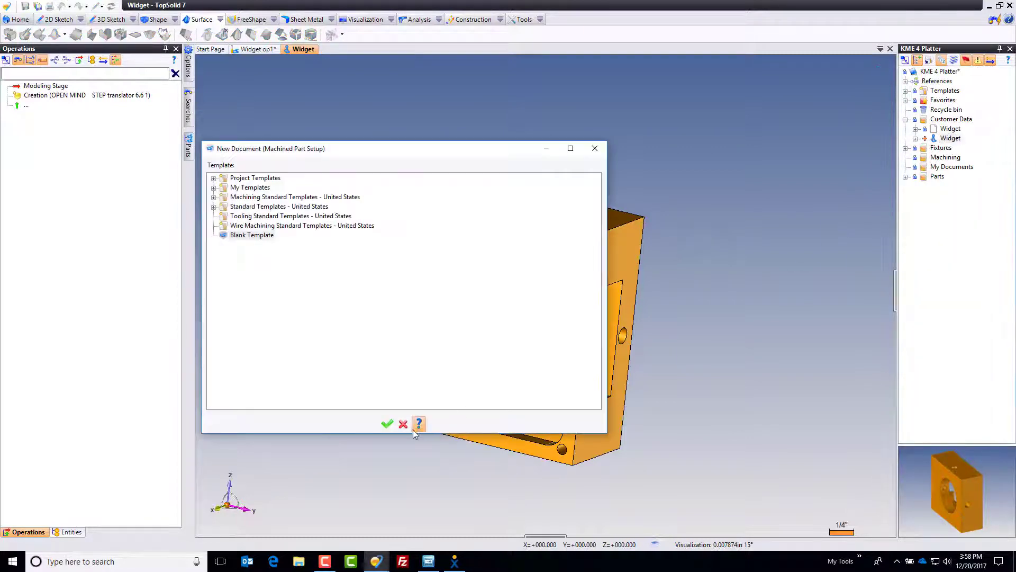
click(388, 423)
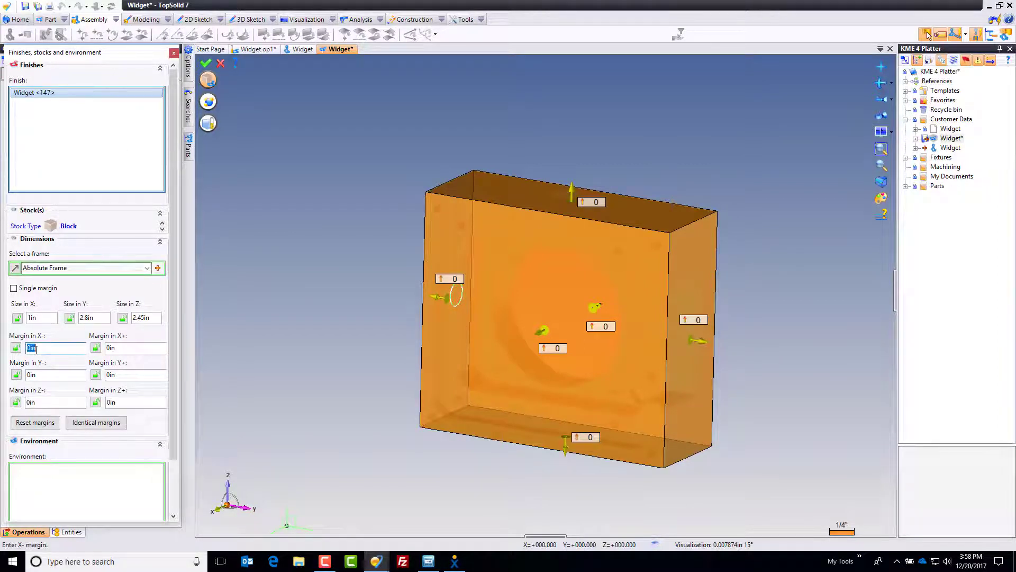
- Give the block stock a 0.125 in margin in X- applied identically to every side, then validate
click(96, 422)
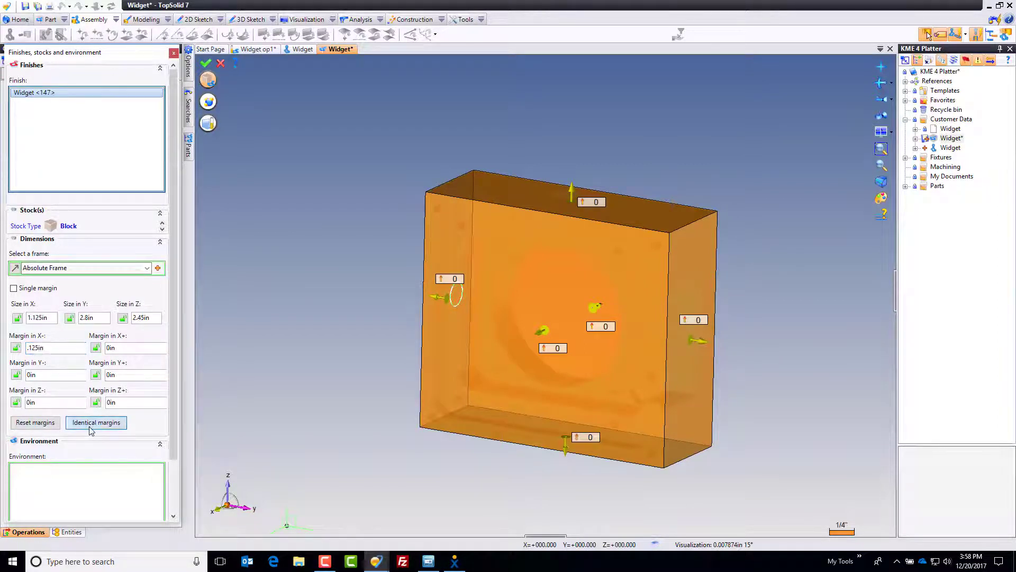
click(95, 423)
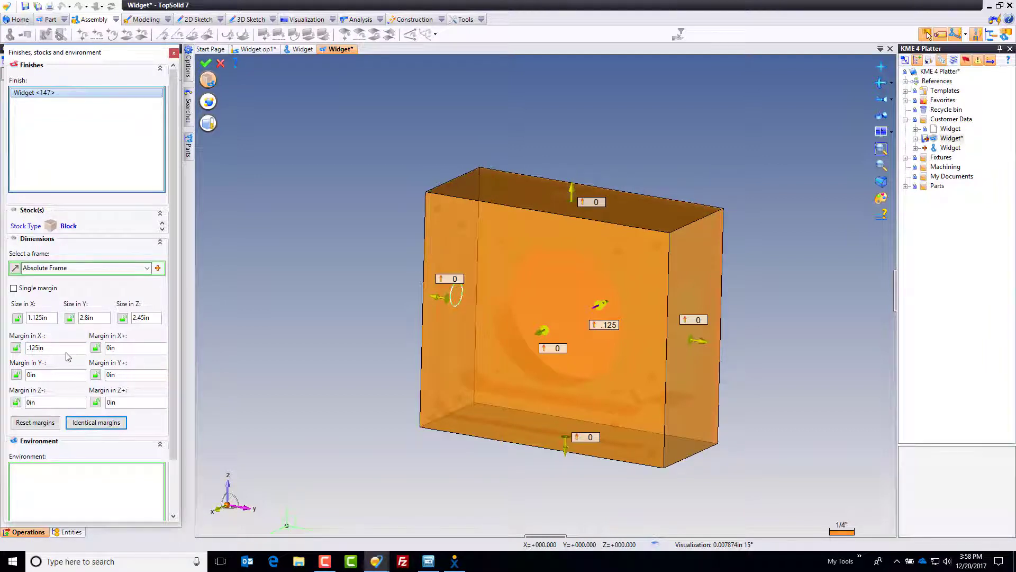
click(97, 422)
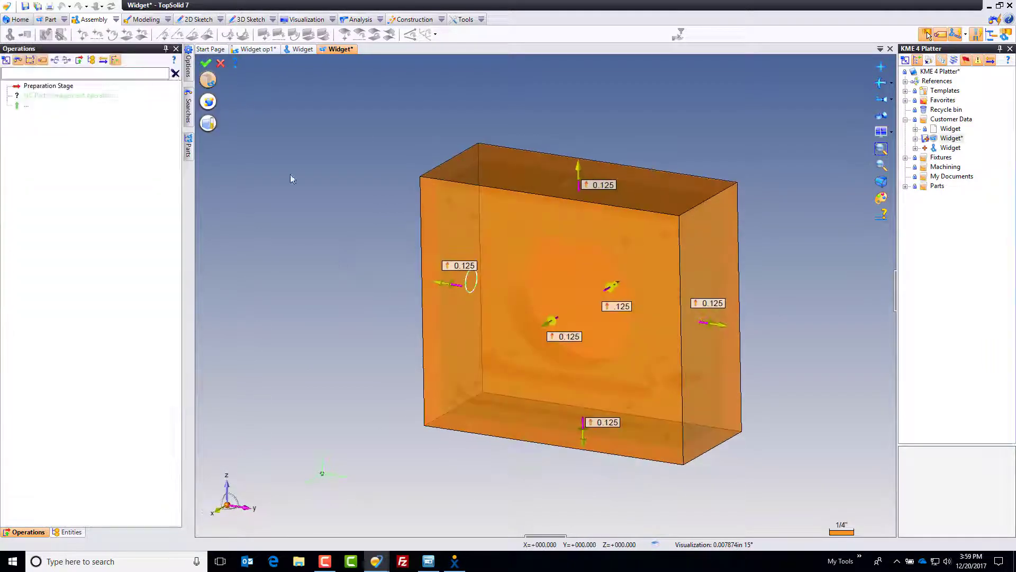
click(207, 62)
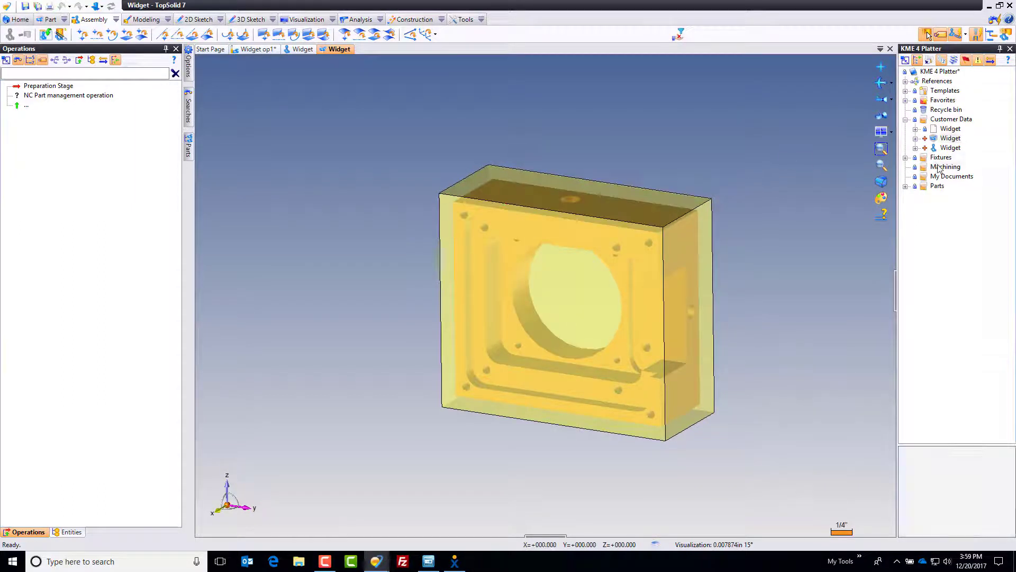
- Create a machining document in the Machining folder from the Makino Horizontal project template
right_click(946, 166)
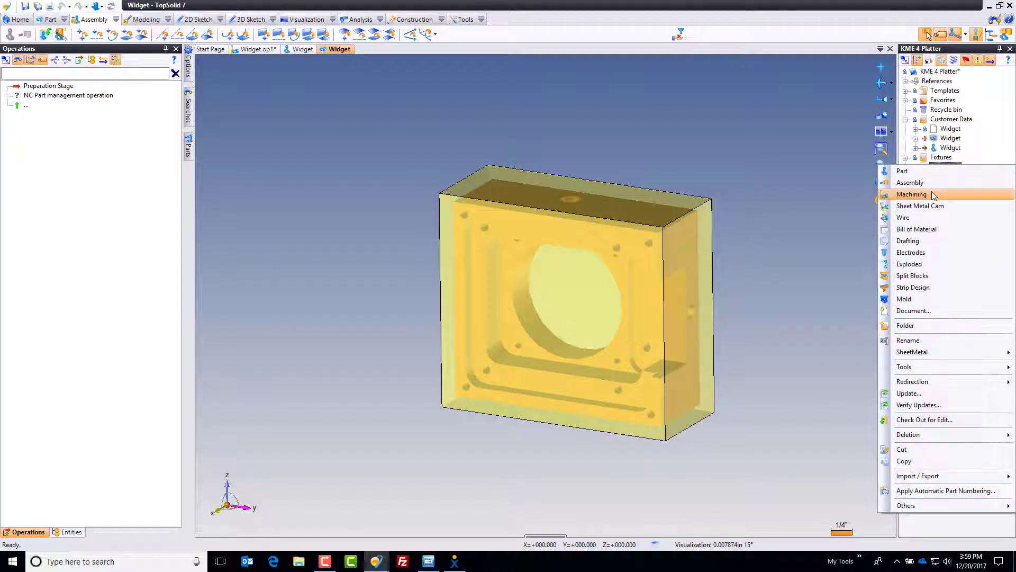
click(911, 195)
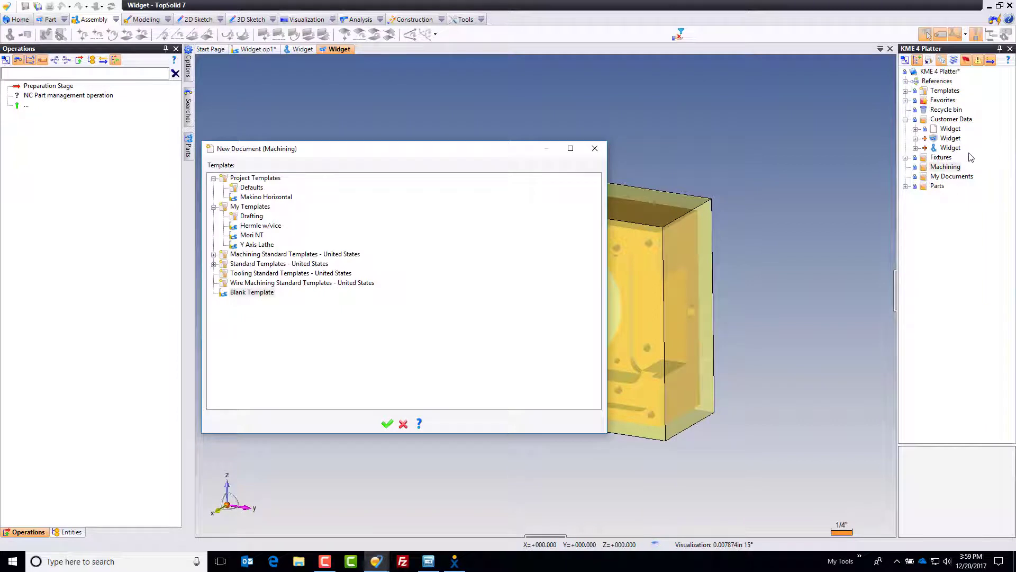
click(265, 197)
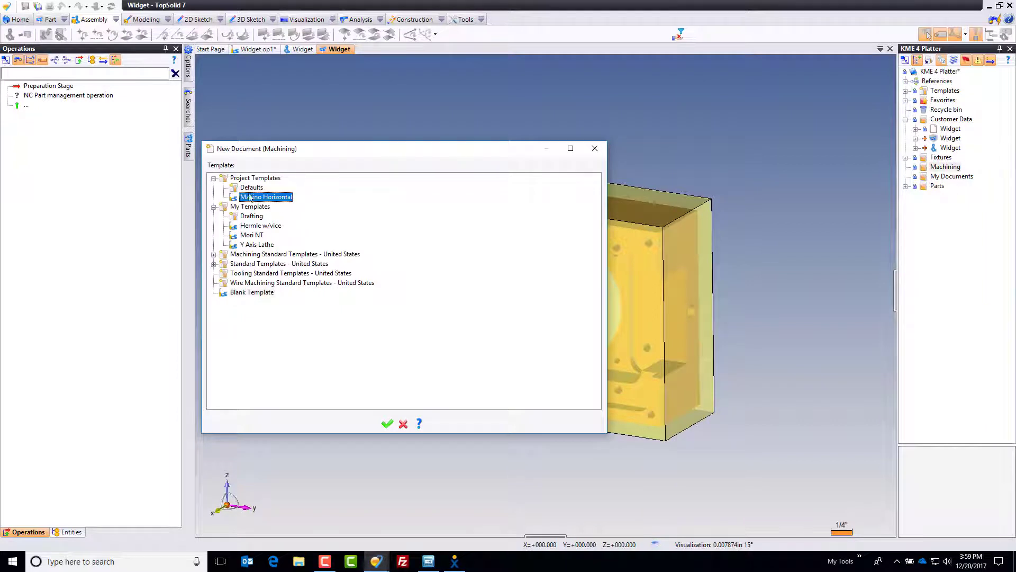
mouse_move(329, 285)
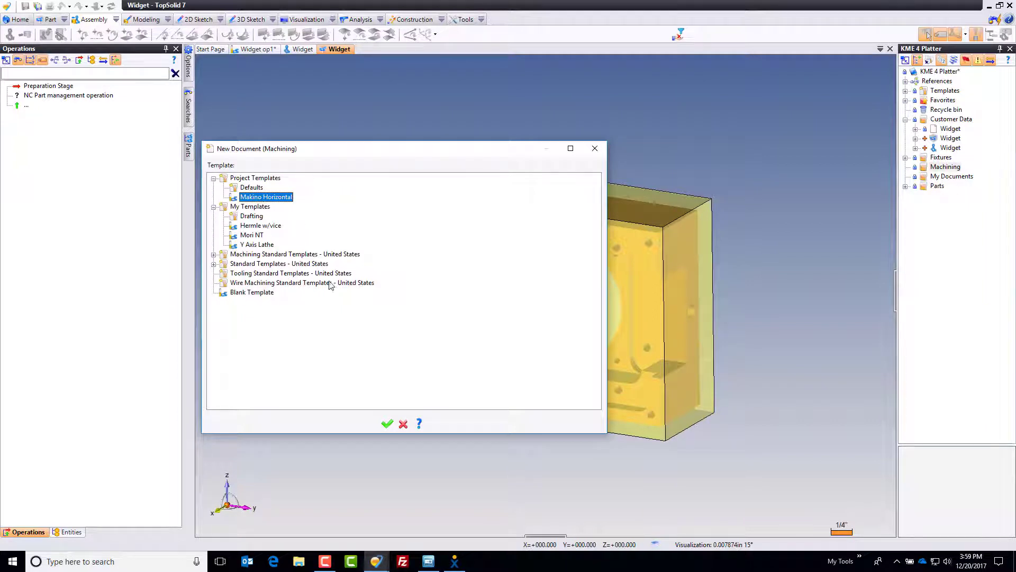
click(387, 423)
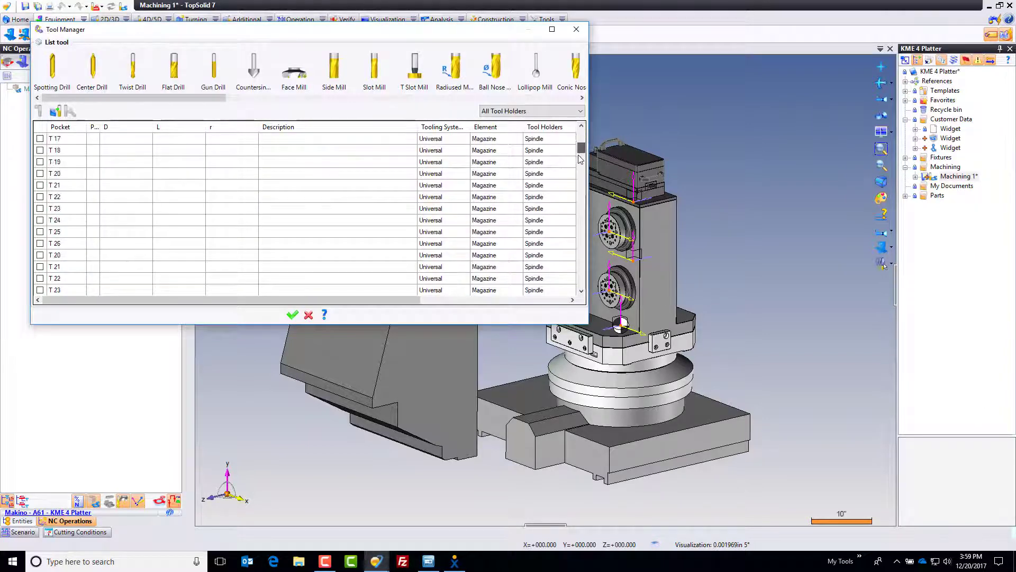
scroll(down, 3)
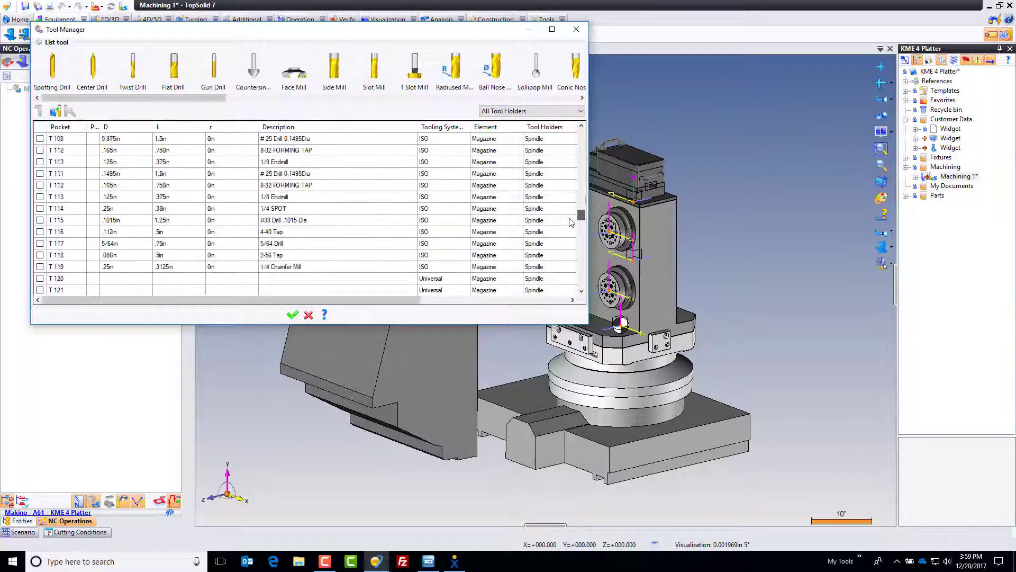
scroll(up, 3)
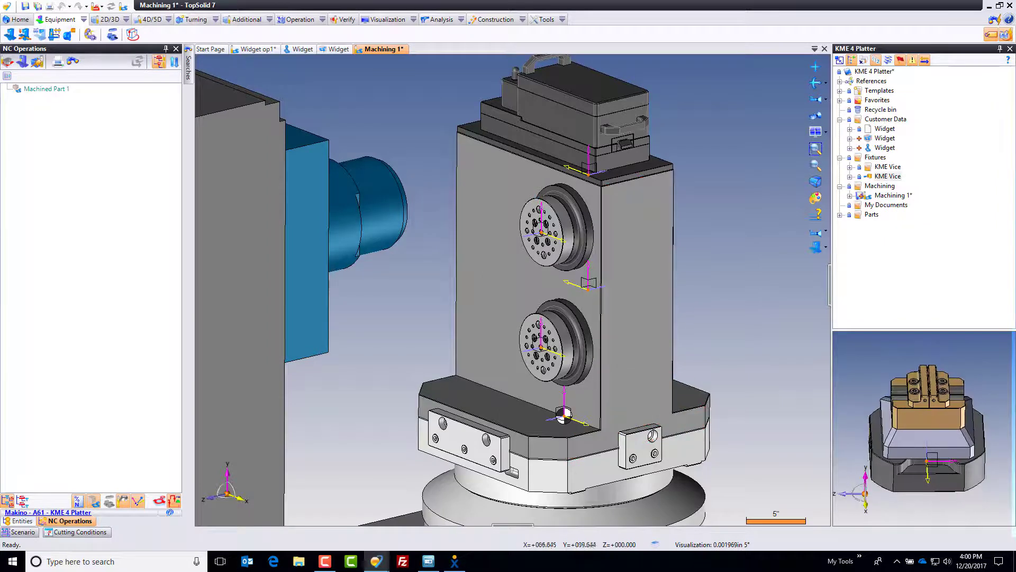
- Launch the Machinable Part creation command from the Equipment ribbon
click(889, 176)
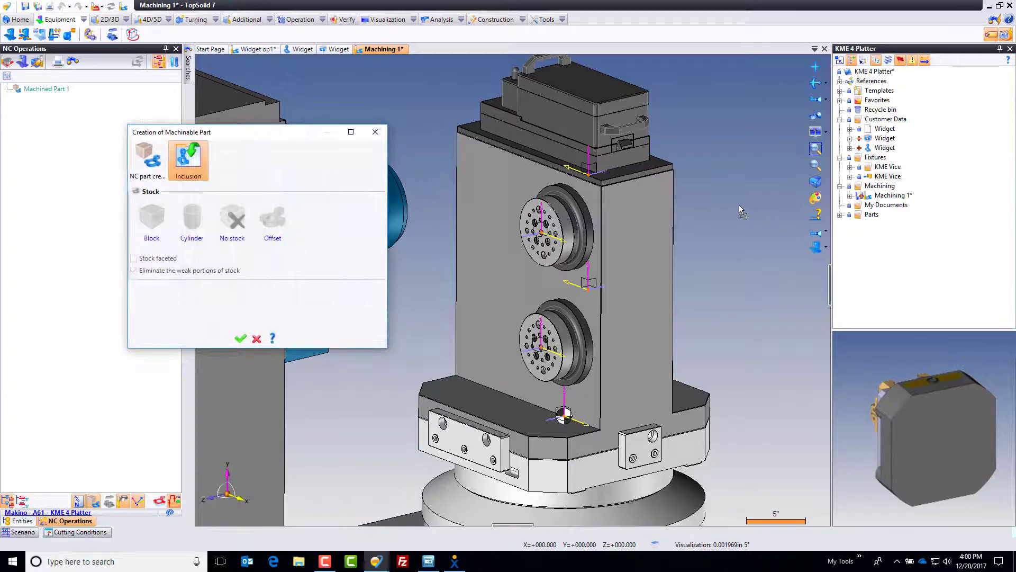
- Include the KME vise with Inclusion and No stock, then validate the dialog
click(133, 270)
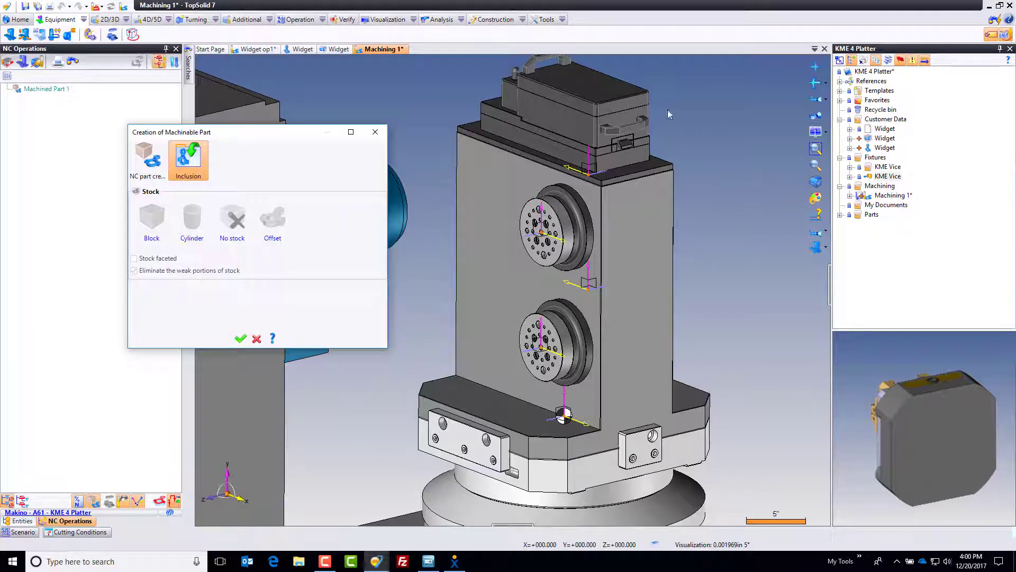
mouse_move(220, 160)
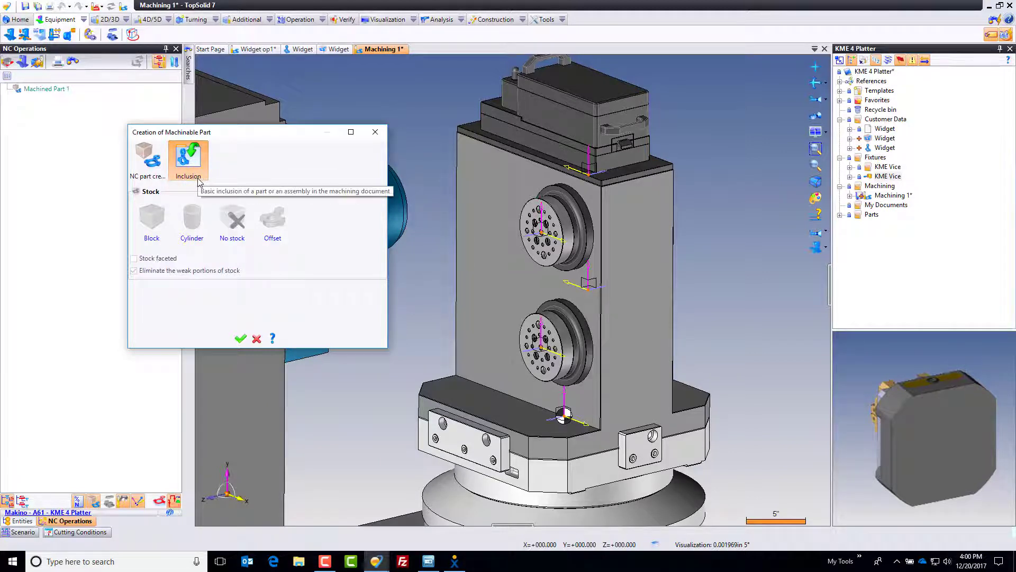
mouse_move(245, 347)
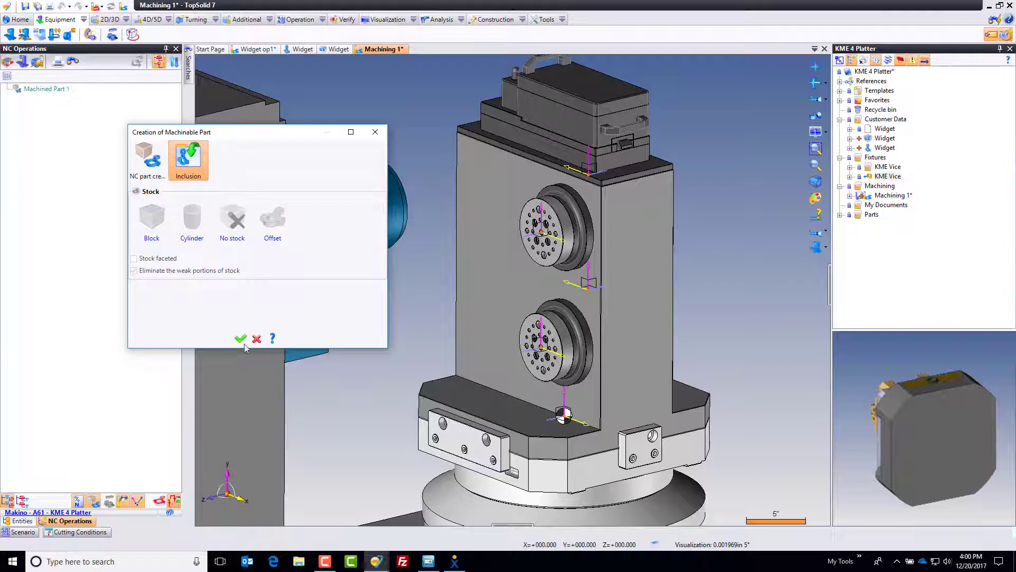
click(240, 339)
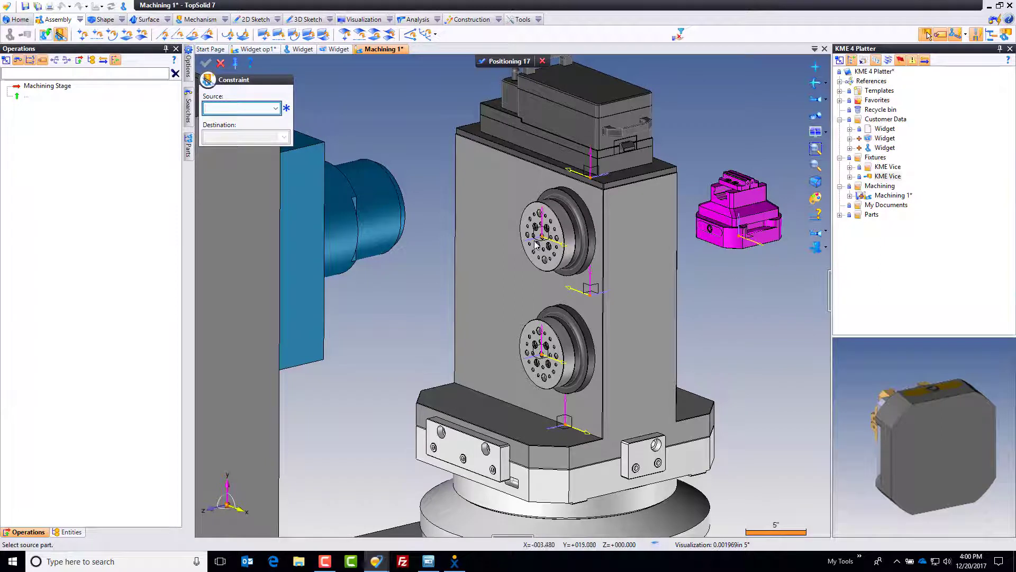
mouse_move(418, 70)
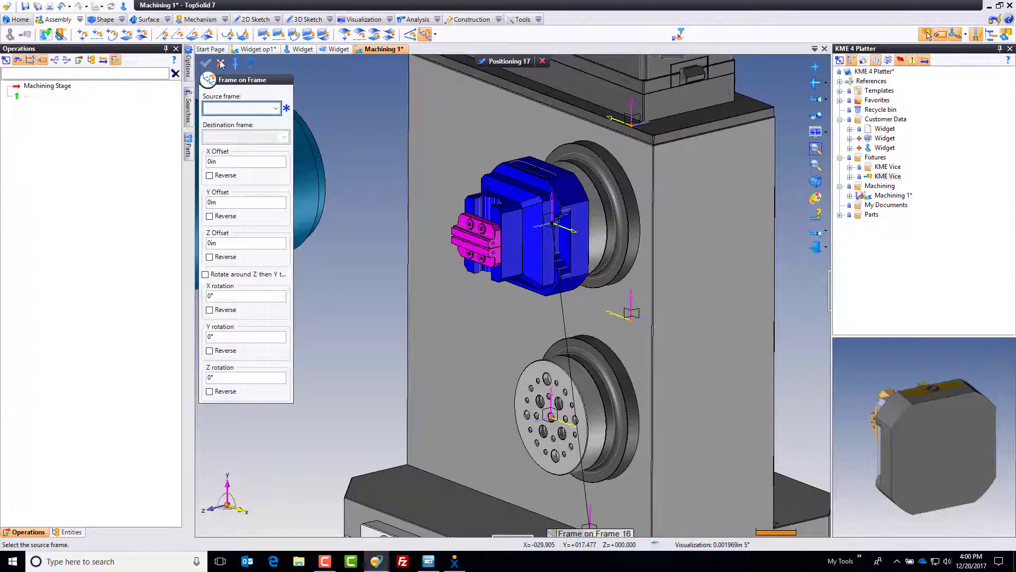
- Place the vise frame on the upper tombstone frame with a Frame on Frame constraint
click(220, 62)
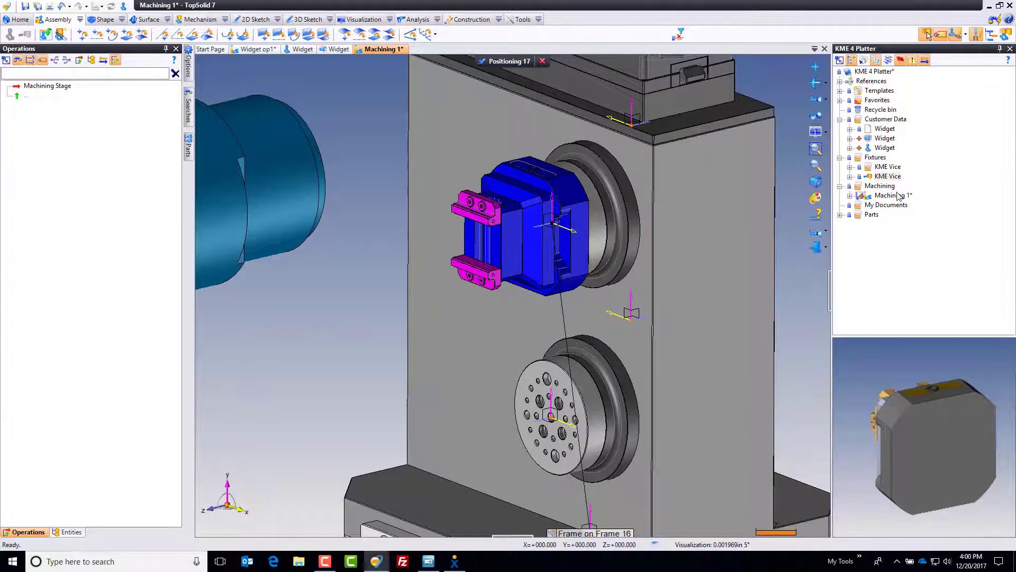
mouse_move(897, 195)
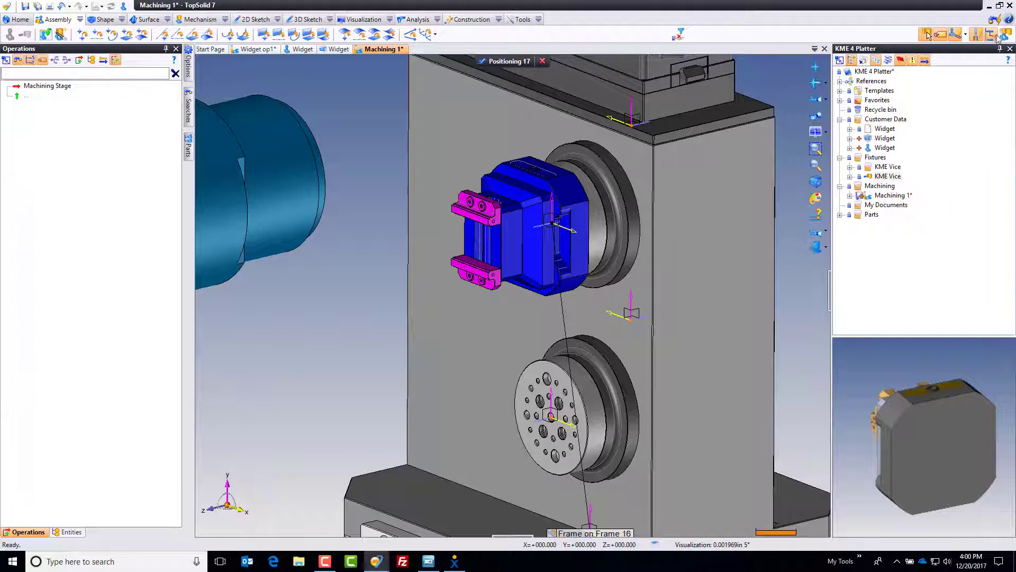
mouse_move(1003, 36)
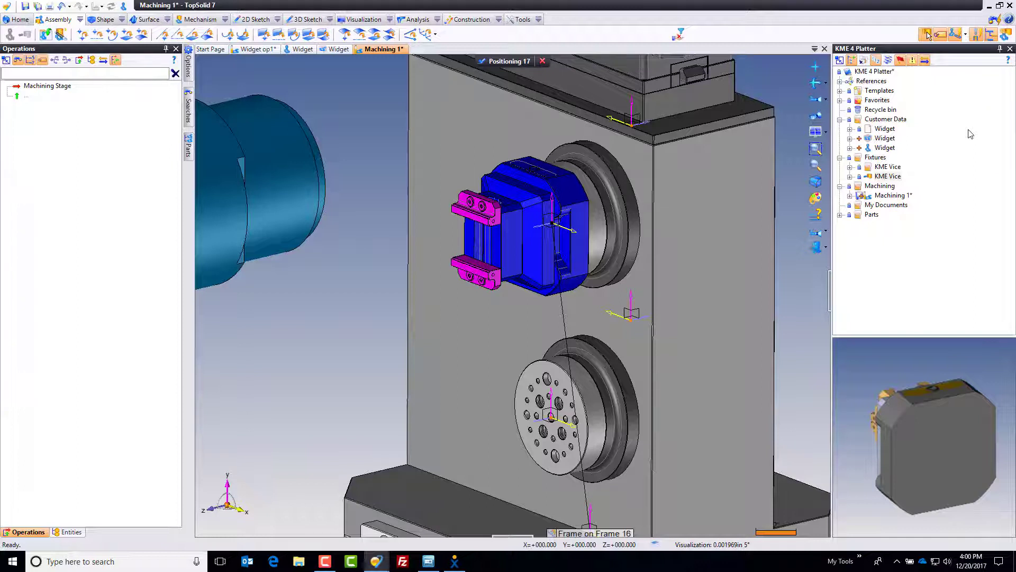
mouse_move(885, 128)
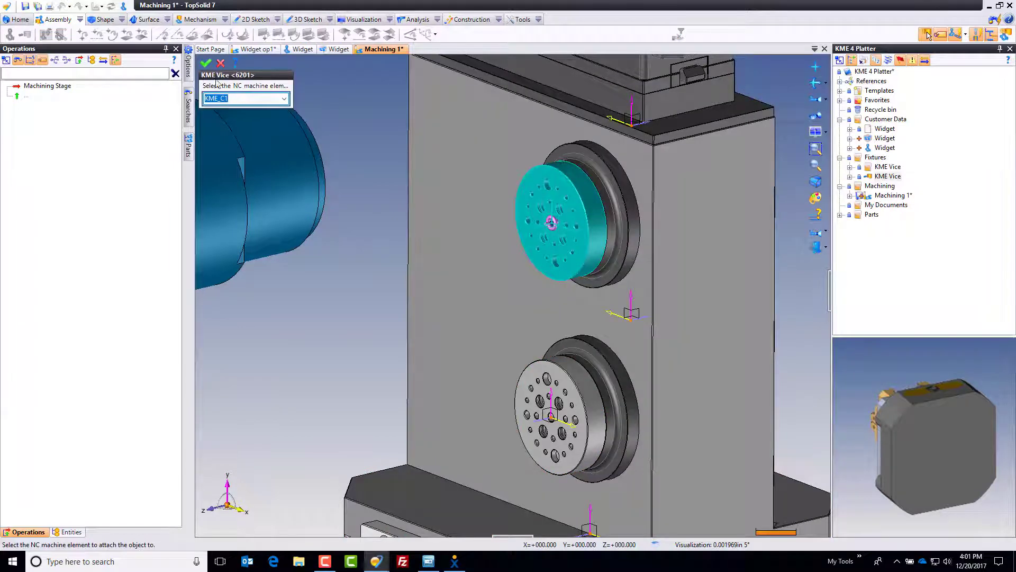
- Attach the KME vise to the KME_C1 NC machine element and validate
click(206, 63)
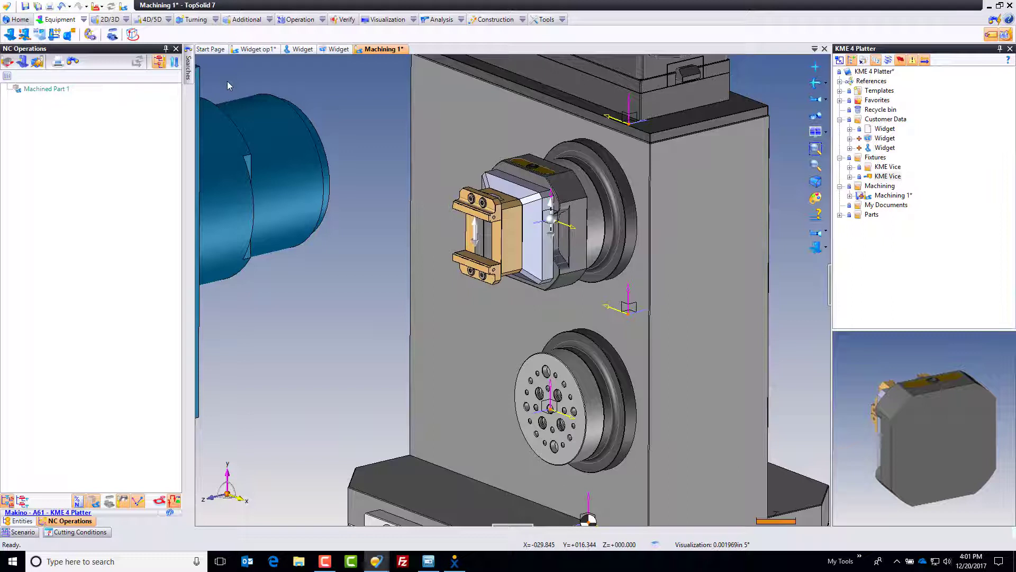
- Expand the Mechanism branch in Entities and switch to the NC Operations list showing Machined Part 1
click(22, 521)
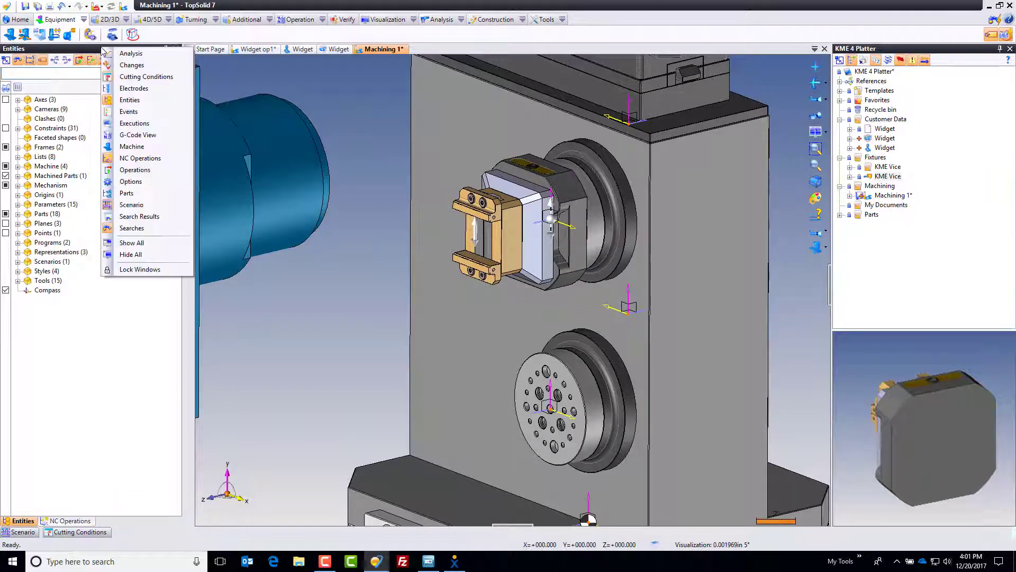
mouse_move(101, 352)
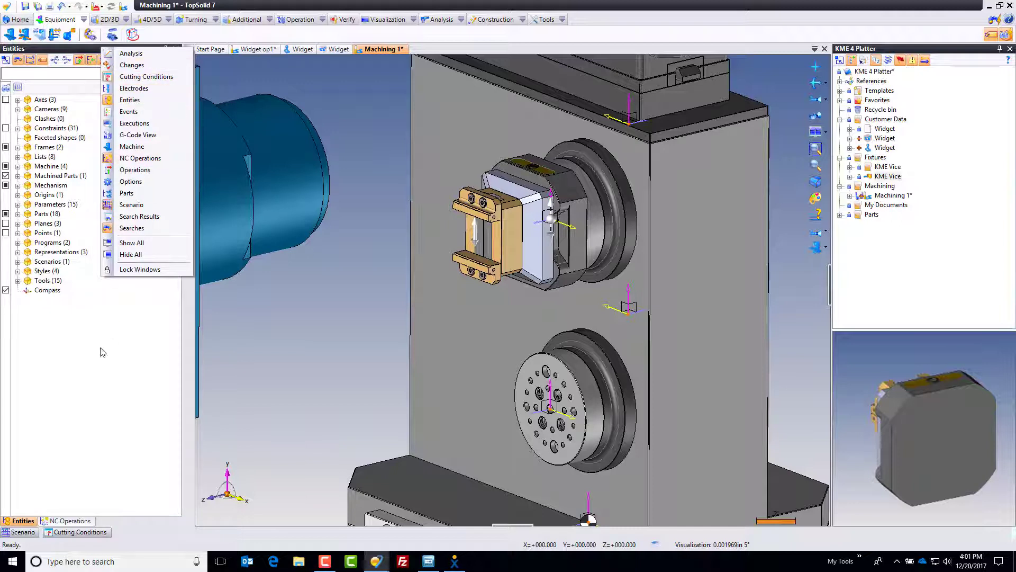
click(18, 184)
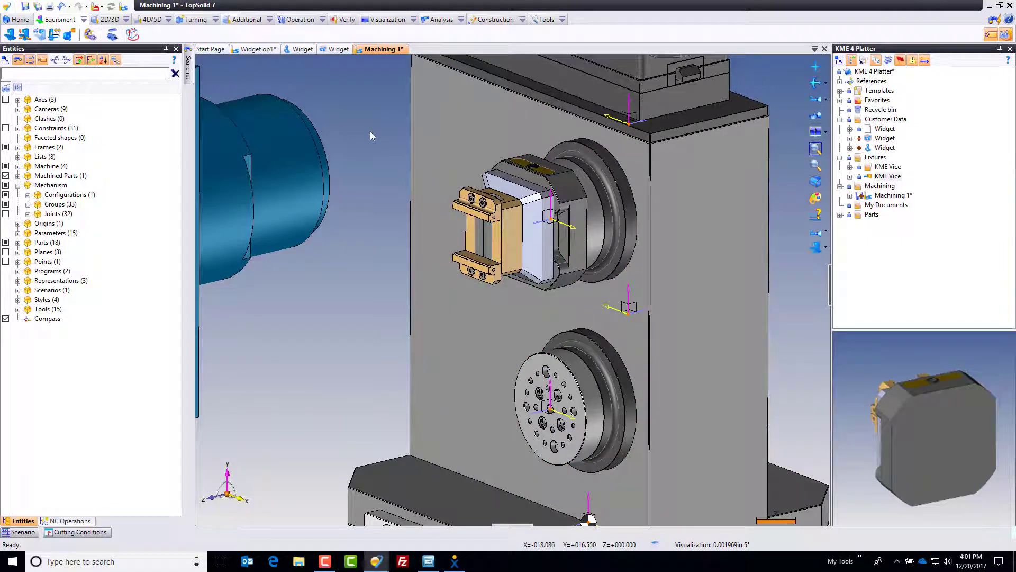
click(70, 521)
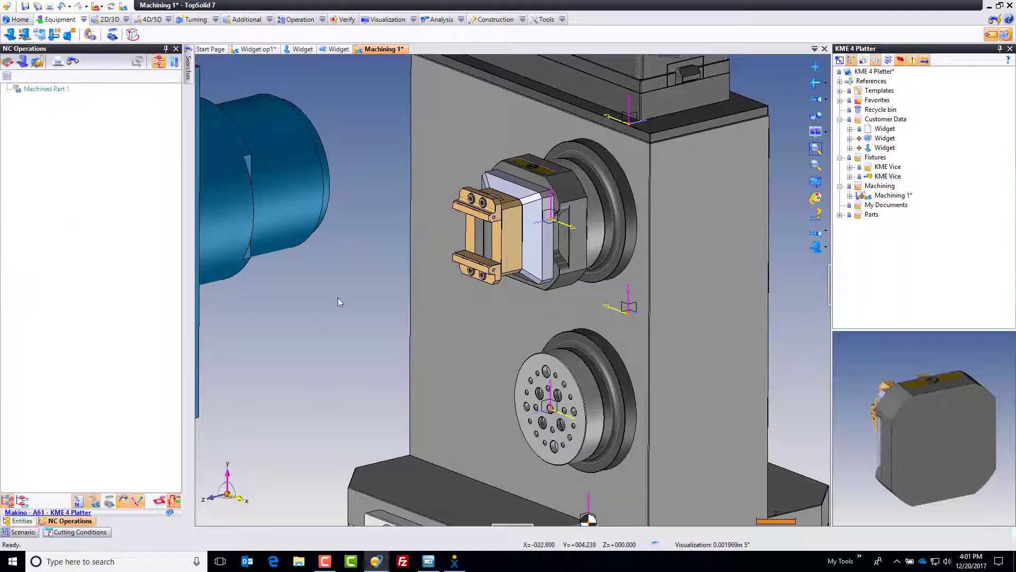
mouse_move(301, 207)
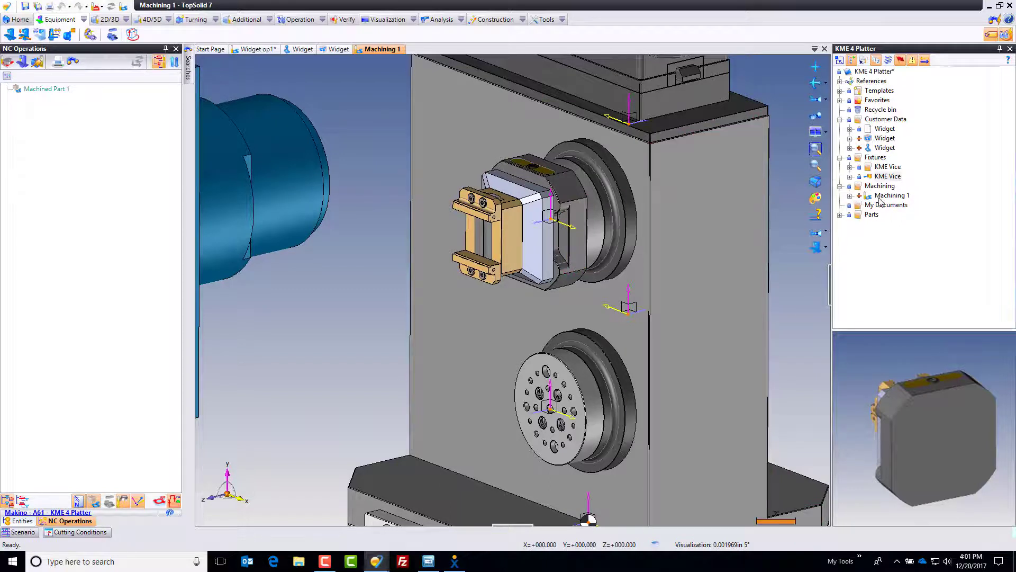
- Create a new machined part and accept its default stock settings
click(885, 137)
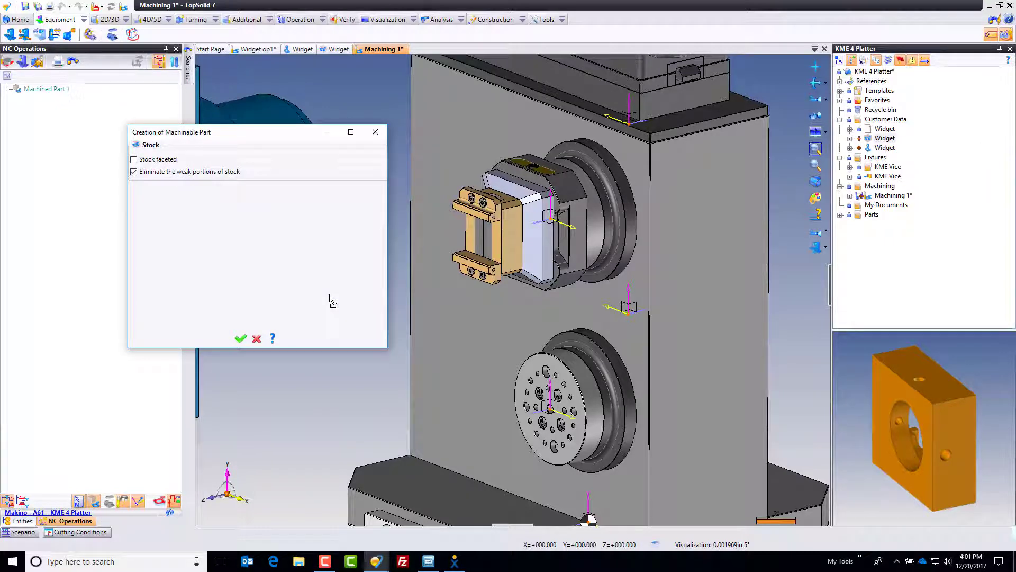
click(241, 338)
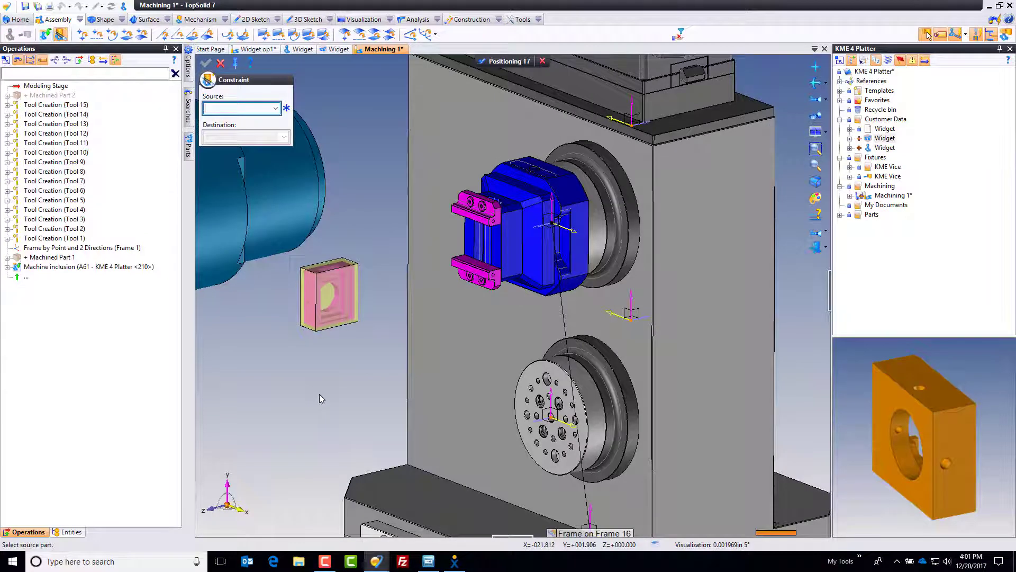
click(327, 295)
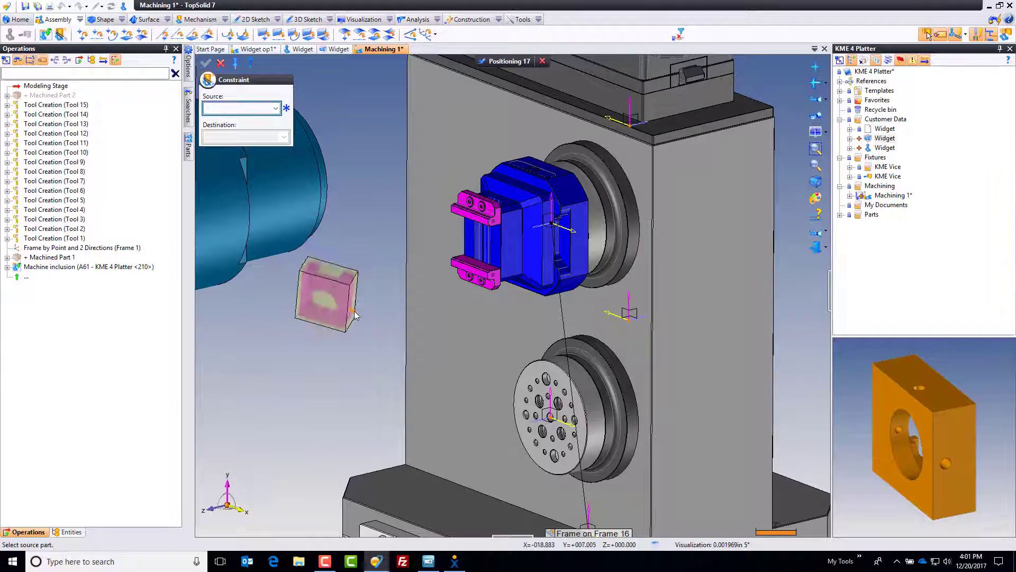
- Position the floating stock block against the vise jaw face
click(326, 295)
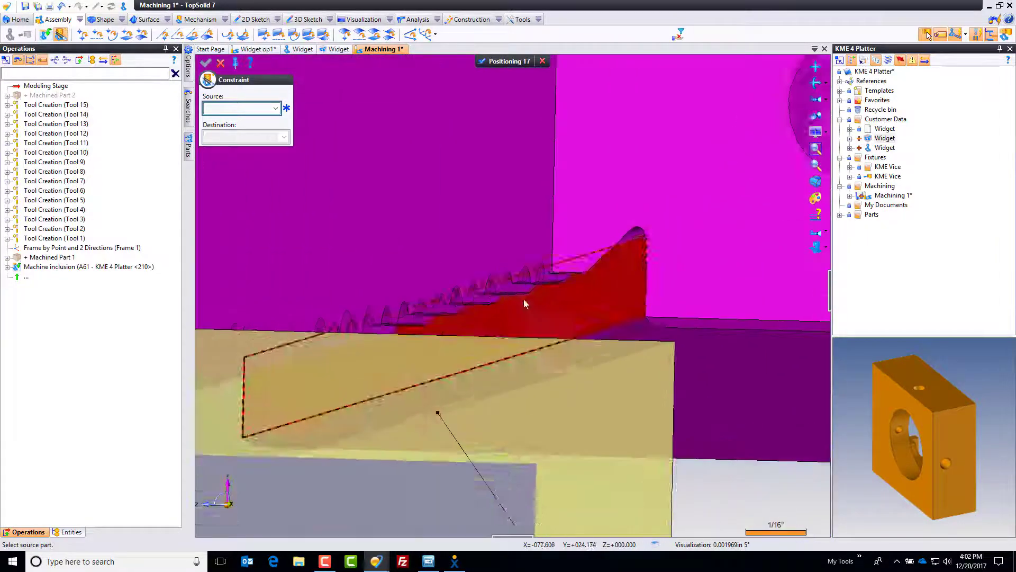
click(526, 305)
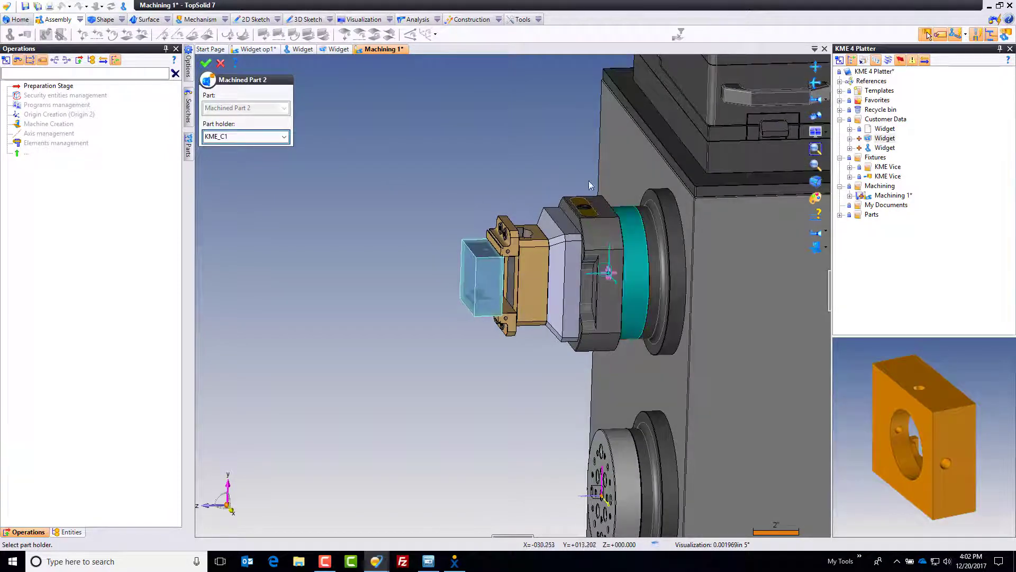
- Set KME_C1 as the part holder for Machined Part 2 and validate it
click(245, 137)
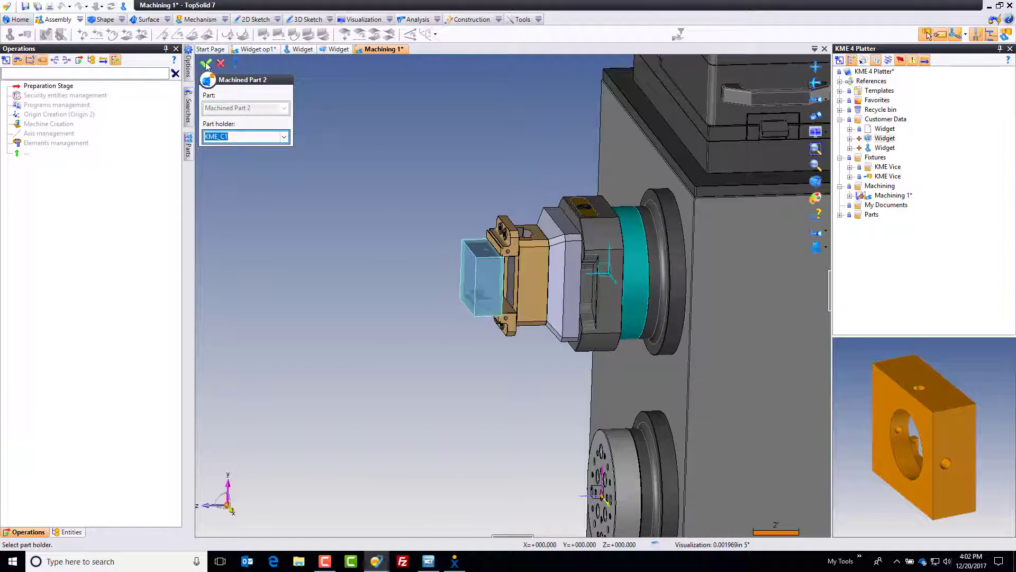
click(208, 64)
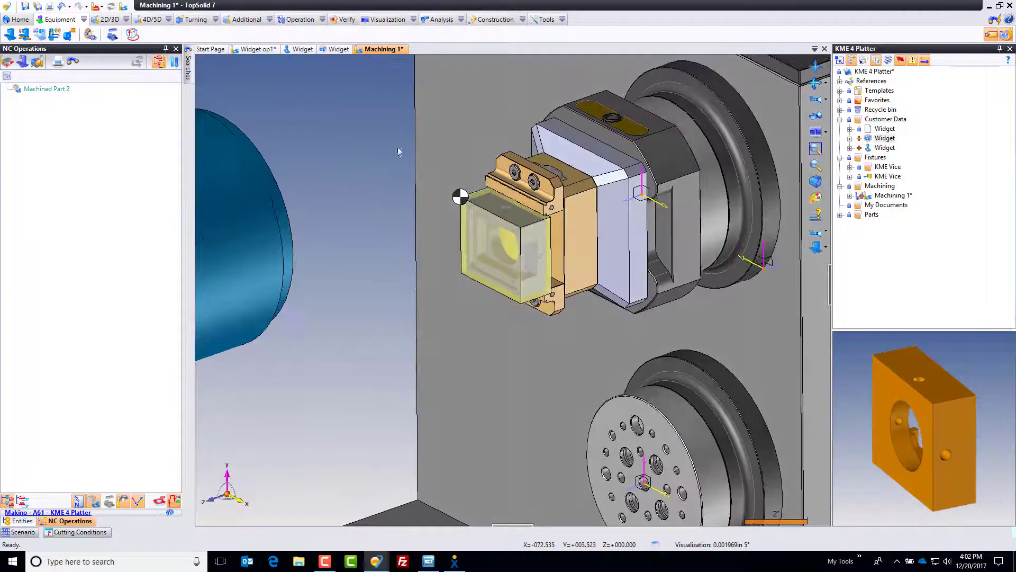
- Edit the stock origin to type 54.1 P1 with automatic positioning turned off
right_click(461, 197)
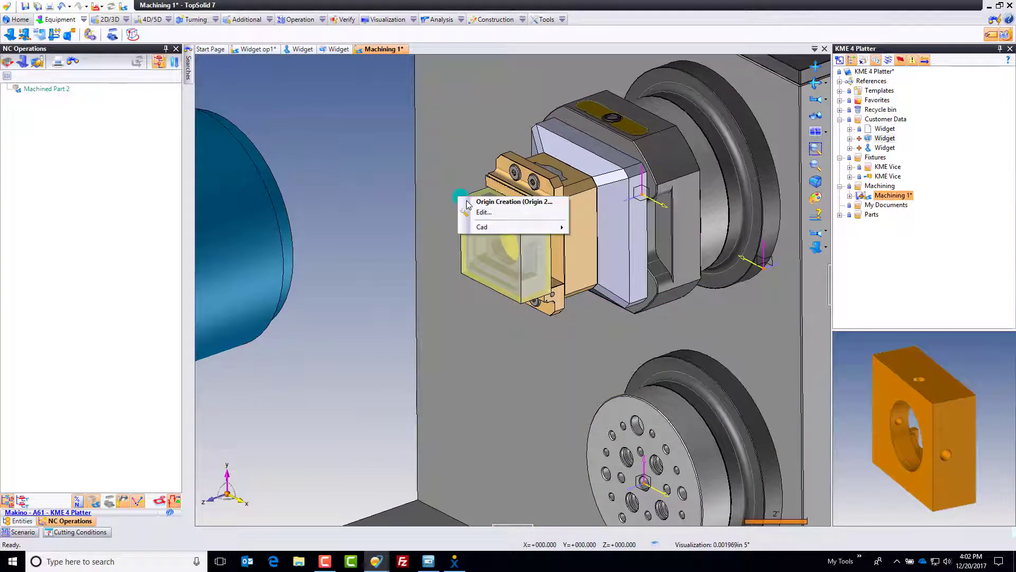
click(484, 213)
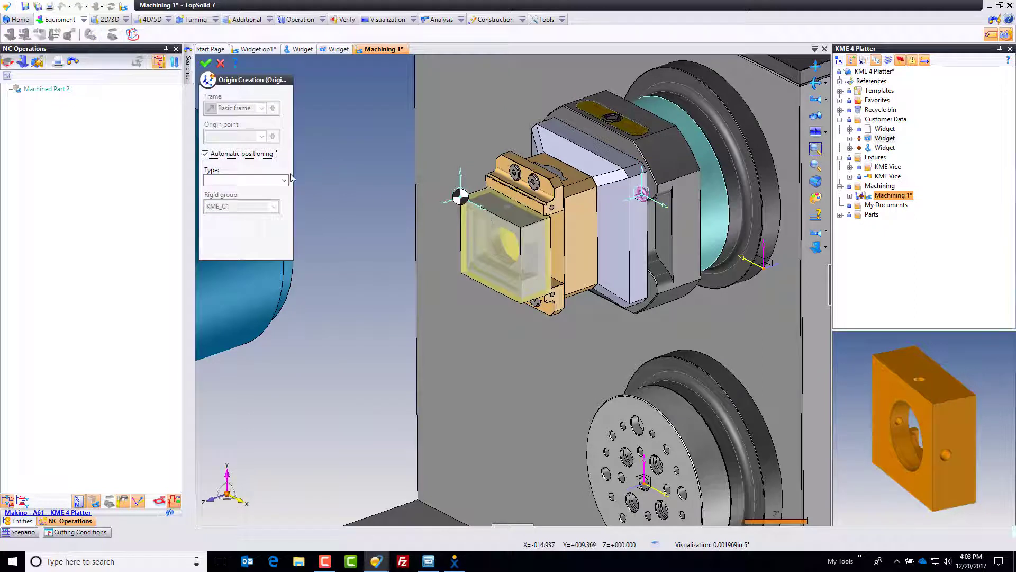
text(54)
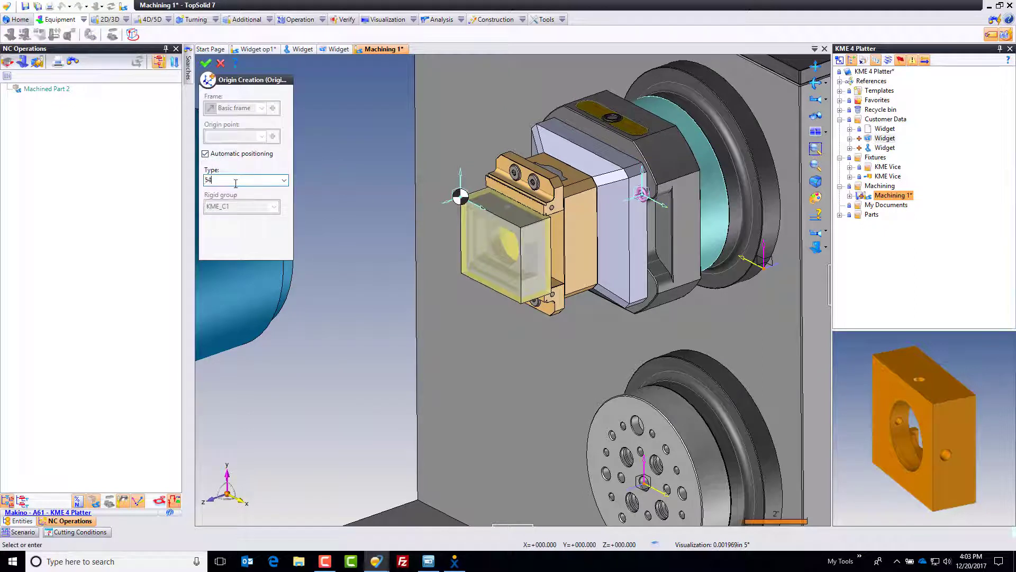
text(.1 P1)
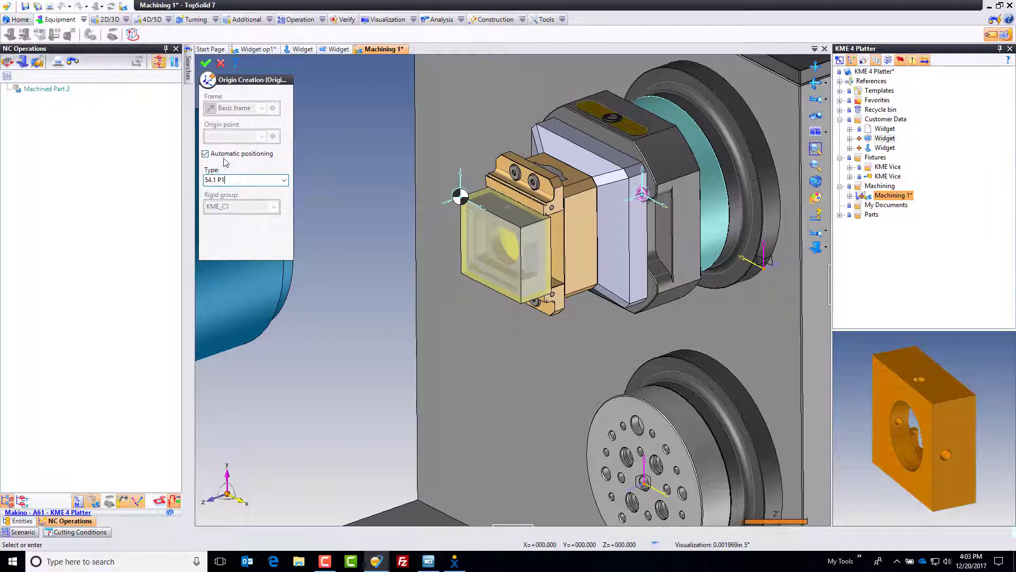
click(204, 153)
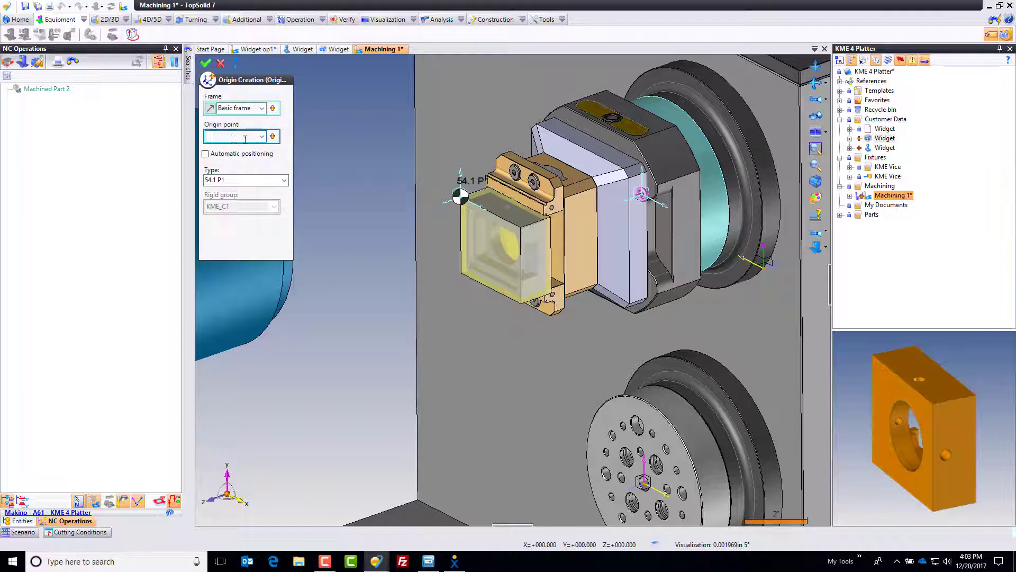
- Place the origin at an intersection point built from stock geometry and validate
click(272, 137)
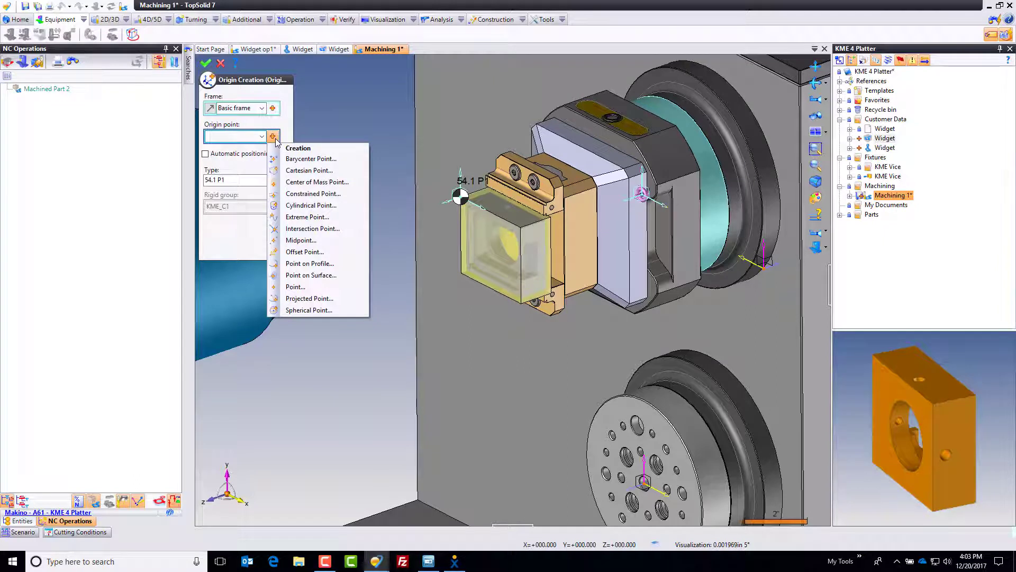
click(313, 229)
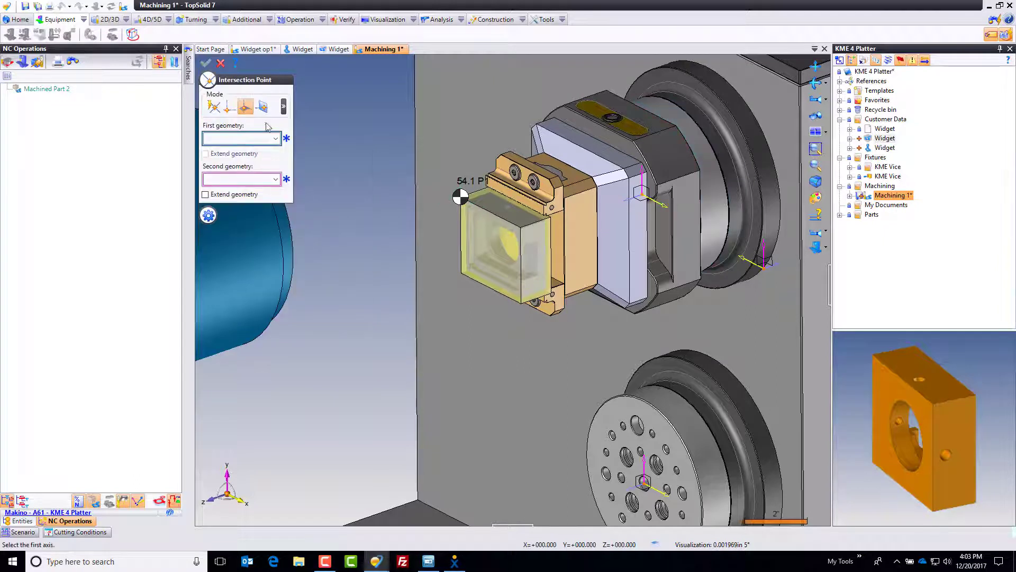
click(262, 105)
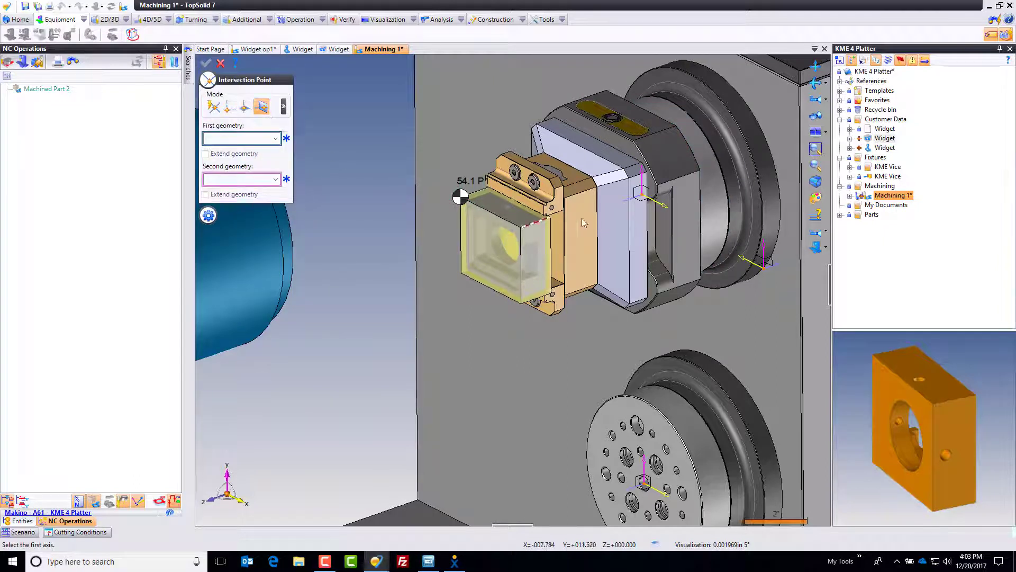
click(642, 188)
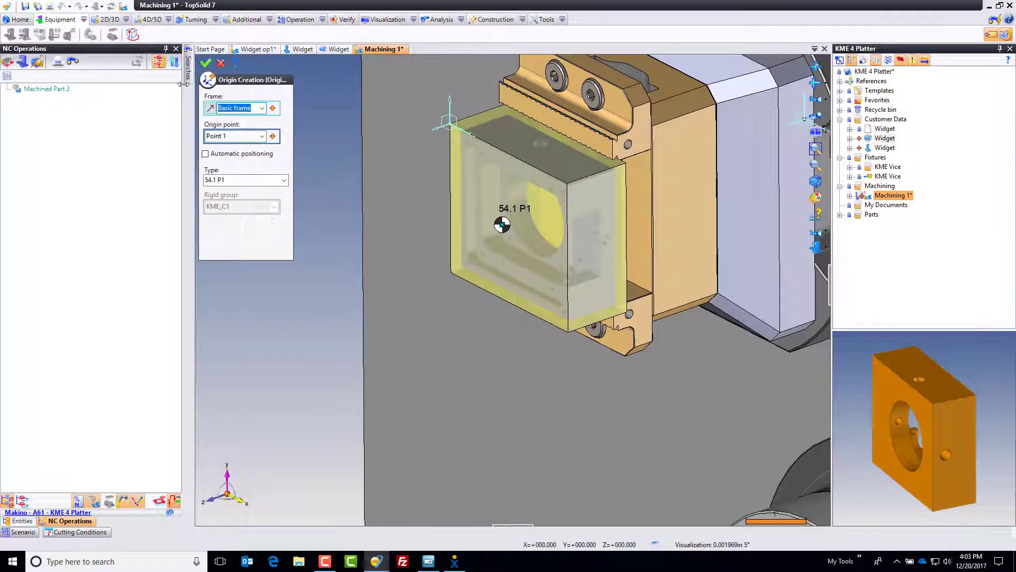
click(206, 63)
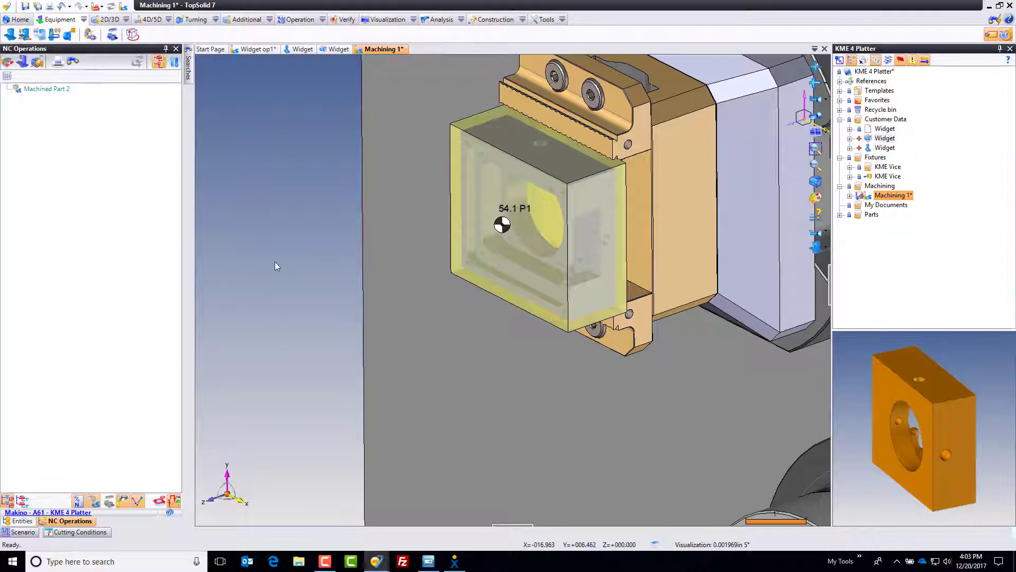